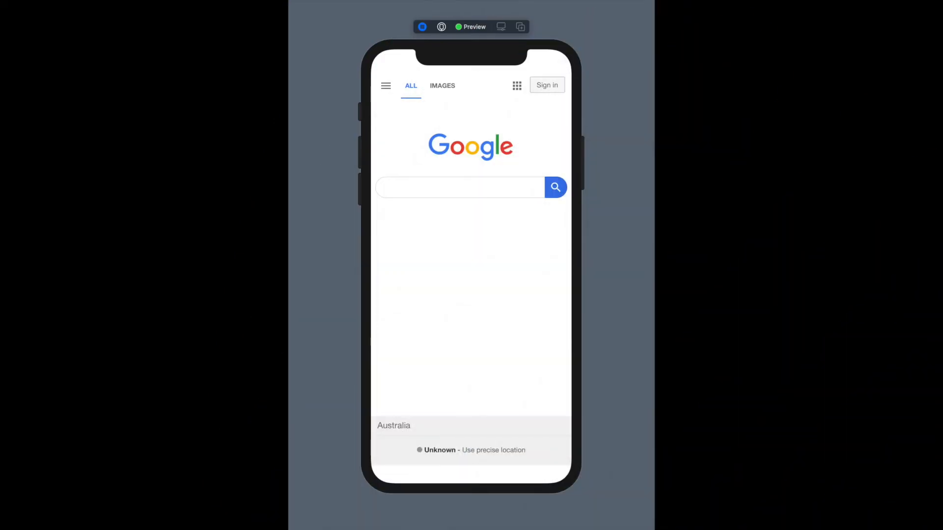
pyautogui.moveTo(530, 317)
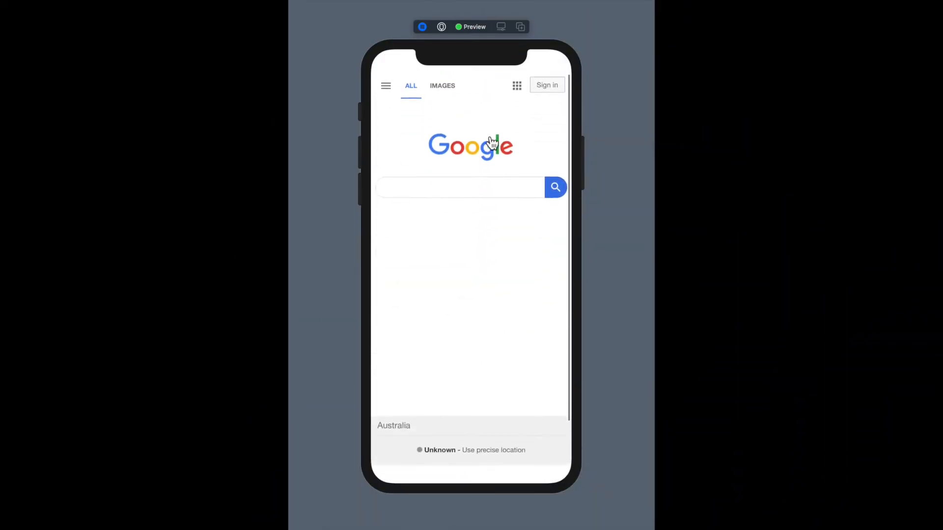
# - In the live preview, switch Google to Images and back to All, then choose Duo from the apps grid
pyautogui.click(441, 291)
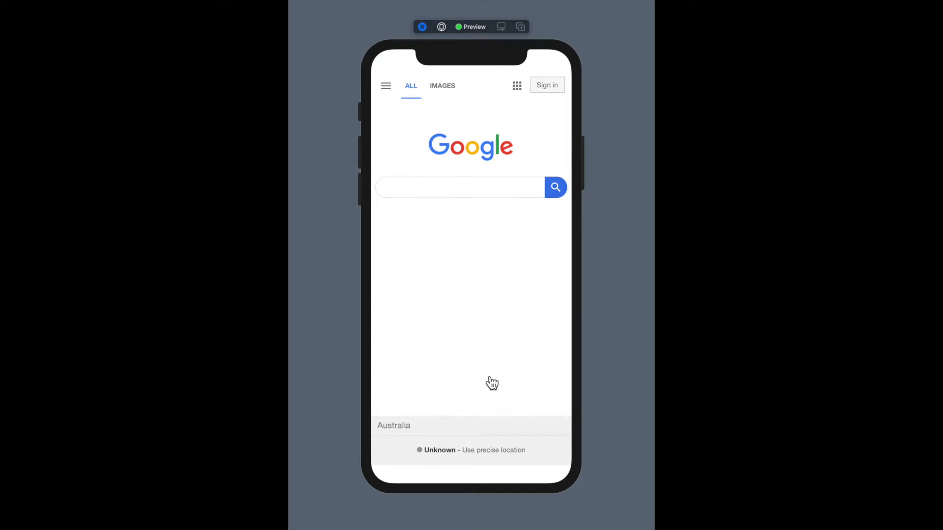
pyautogui.scroll(-3)
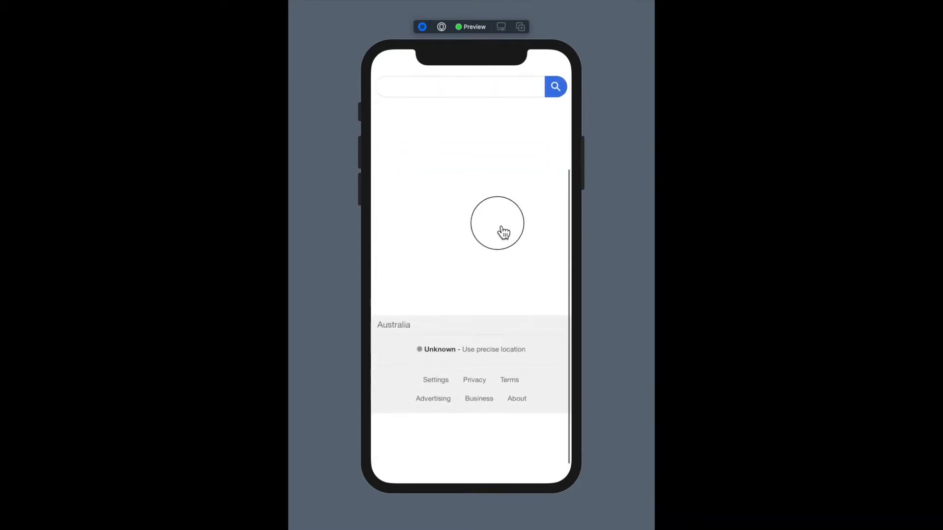
pyautogui.scroll(3)
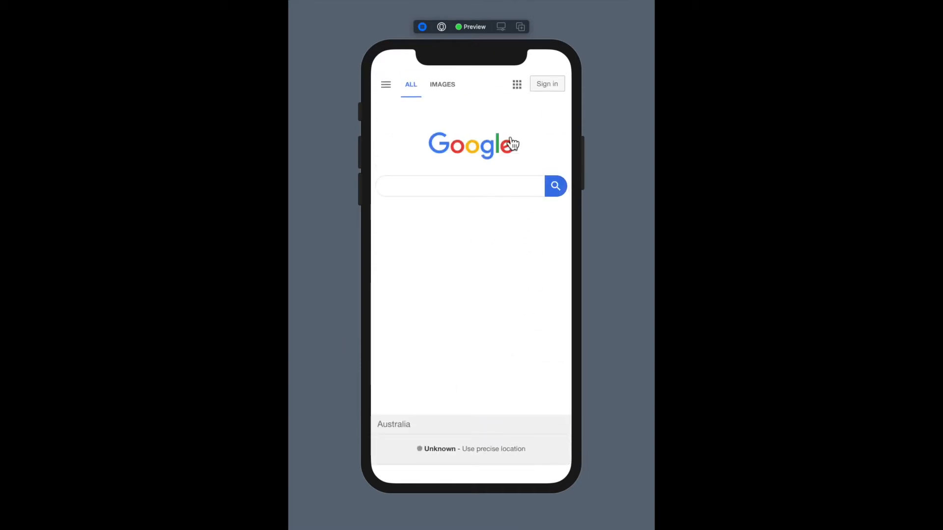
pyautogui.moveTo(471, 68)
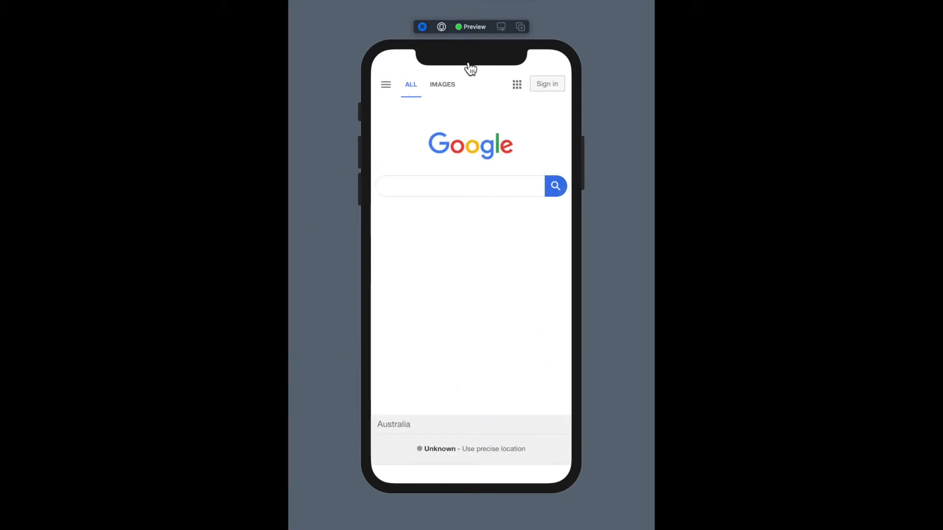
pyautogui.moveTo(431, 80)
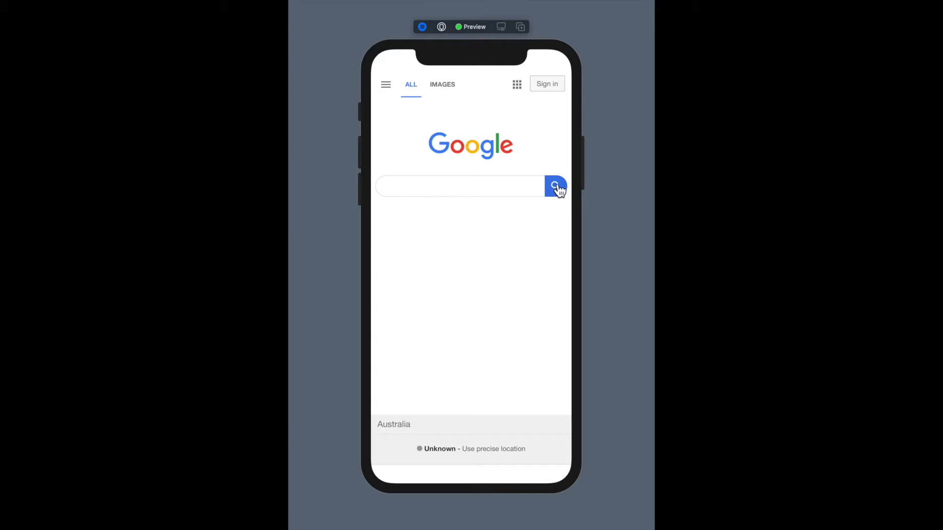
pyautogui.click(442, 85)
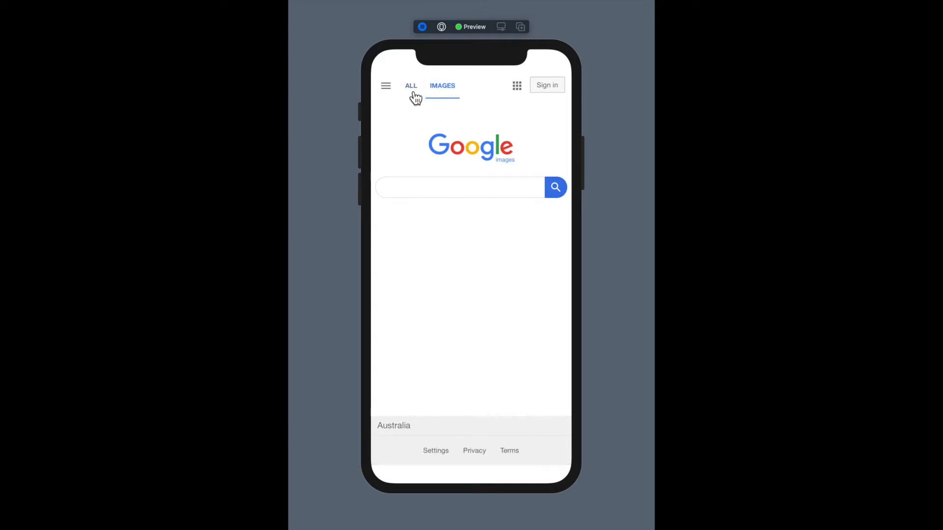
pyautogui.click(411, 86)
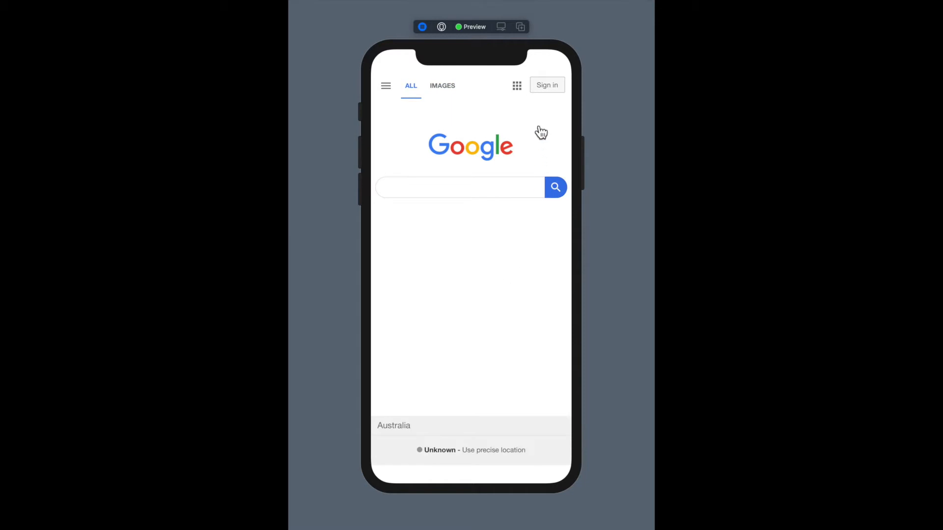
pyautogui.click(516, 85)
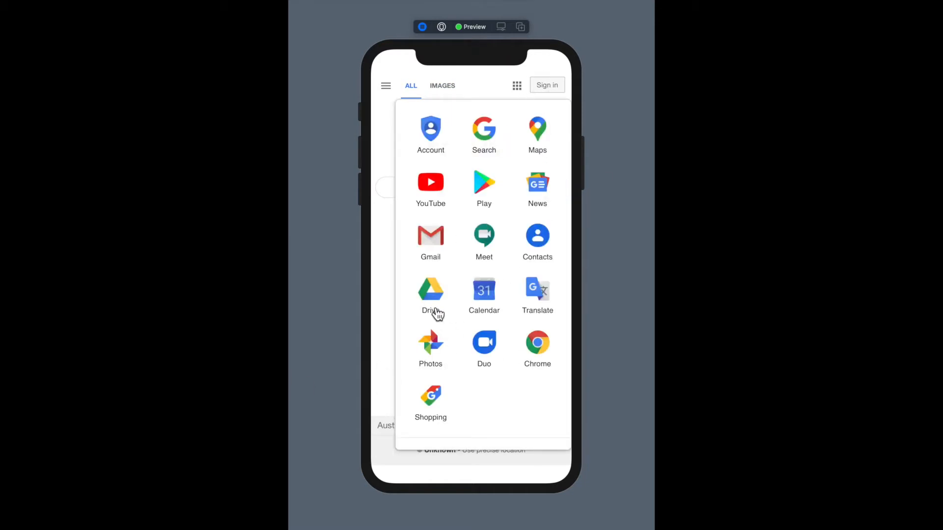
pyautogui.moveTo(392, 344)
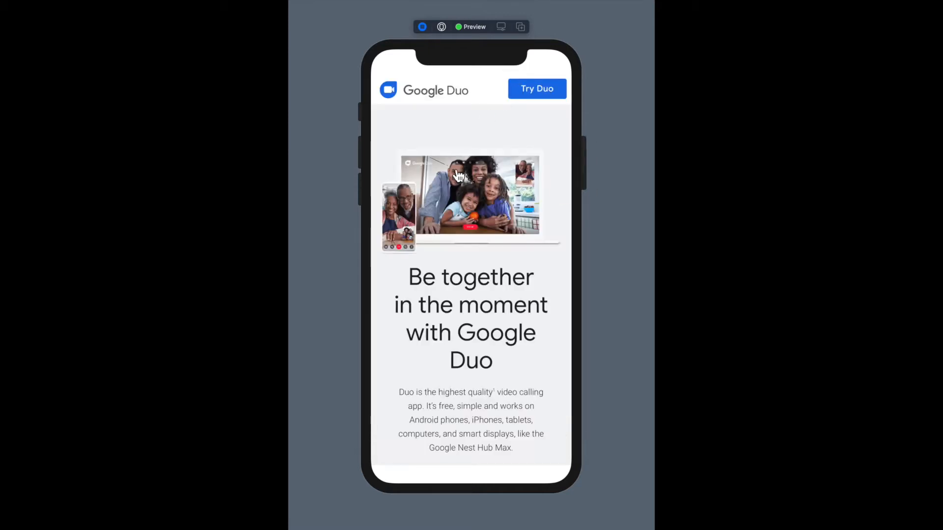
pyautogui.scroll(-3)
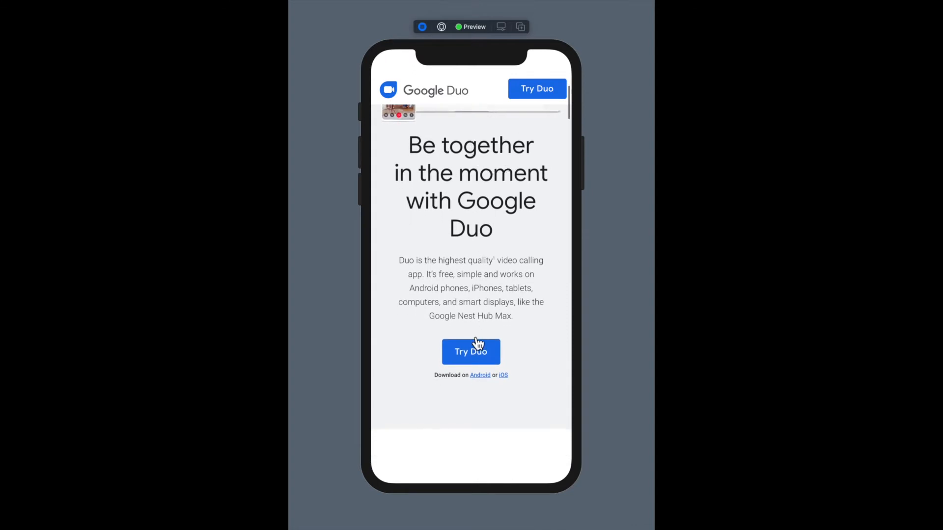
pyautogui.click(470, 352)
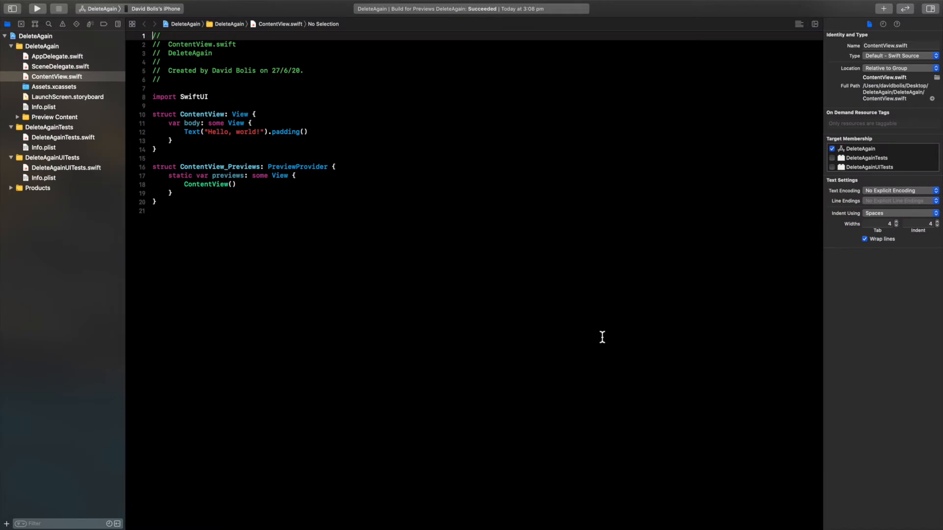
pyautogui.moveTo(49, 79)
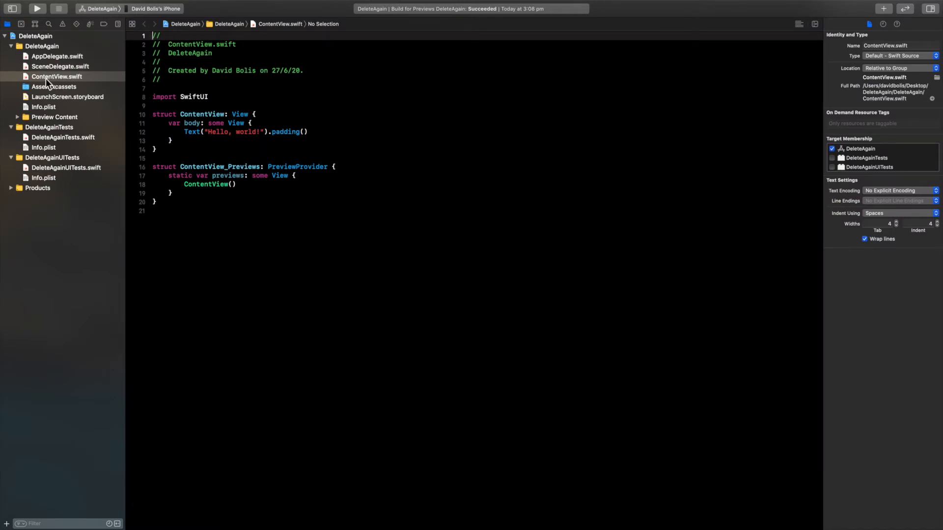
# - Create a Swift File named Browser in the DeleteAgain group
pyautogui.rightClick(56, 76)
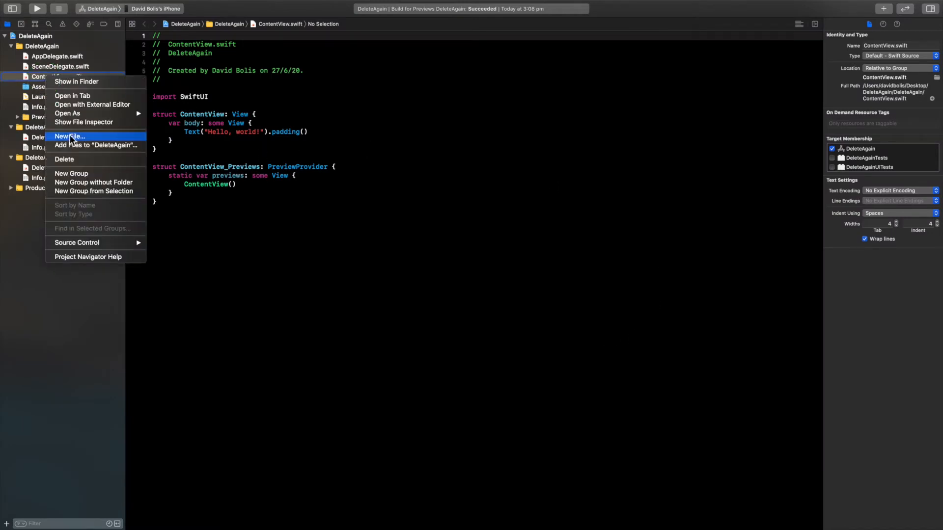
pyautogui.click(69, 136)
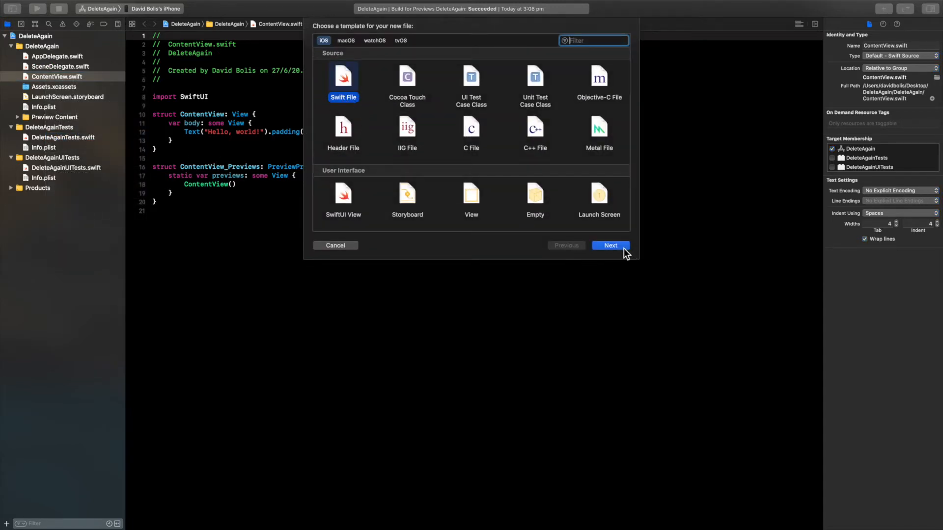
pyautogui.click(609, 246)
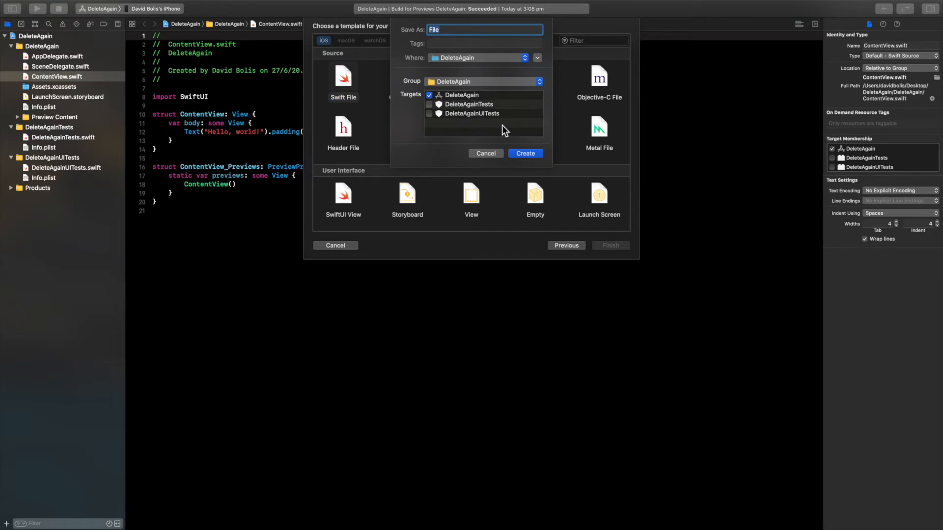
pyautogui.write('Browser')
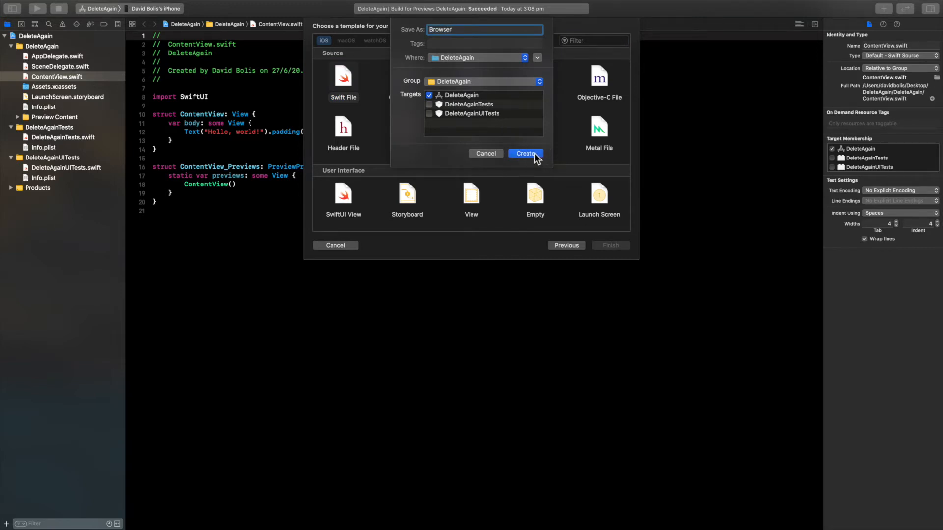
pyautogui.click(524, 153)
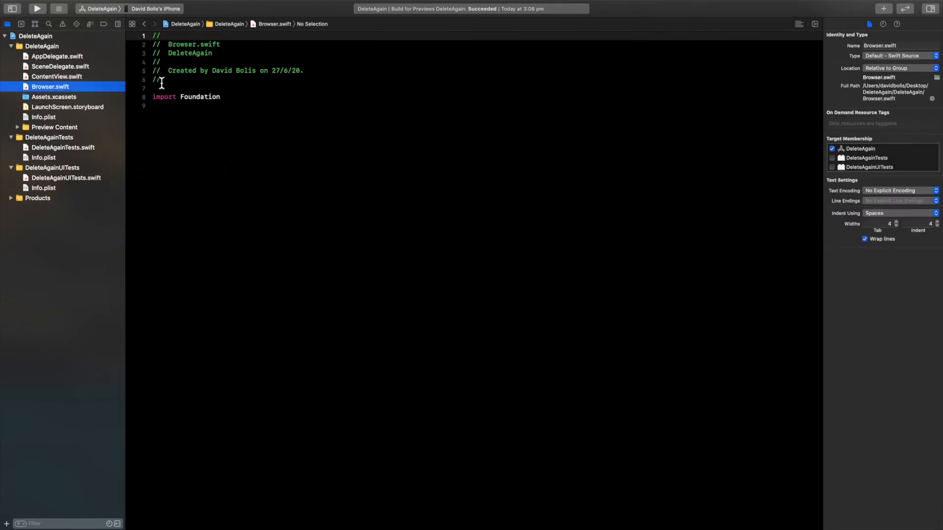
# - Import WebKit and declare 'struct WebView: UIViewRepresentable' in Browser.swift
pyautogui.click(222, 97)
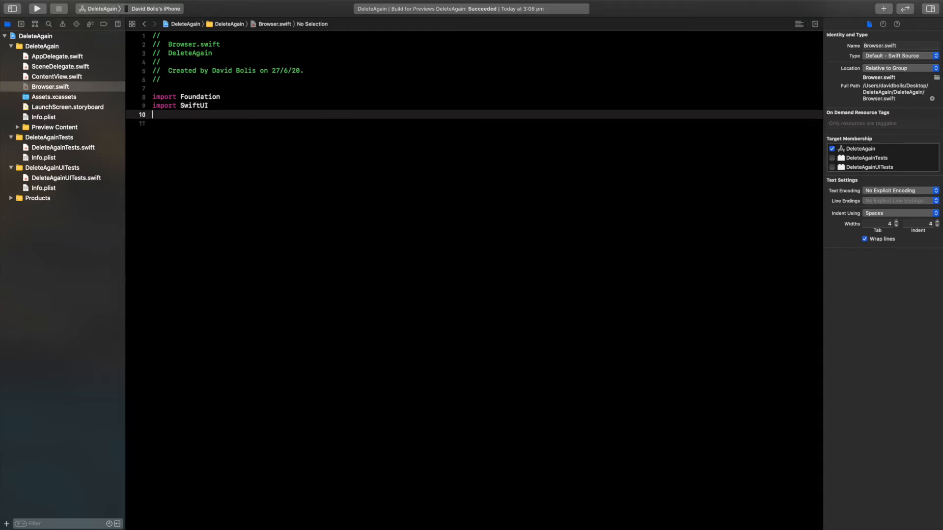
pyautogui.write('im')
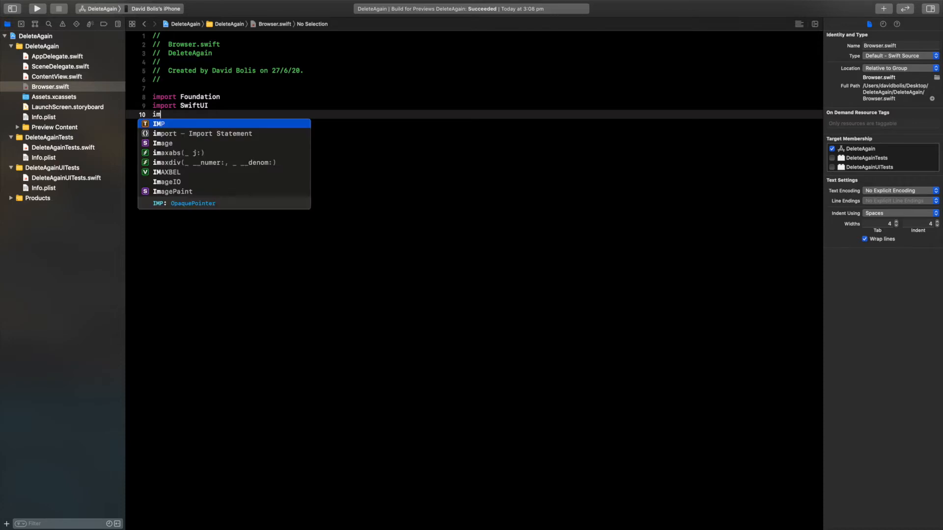
pyautogui.write('port WebKit')
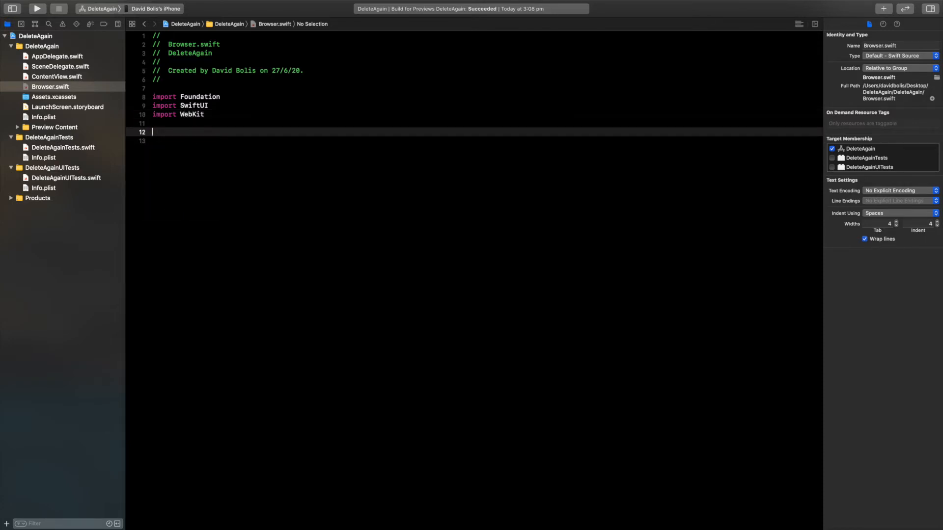
pyautogui.write('struct')
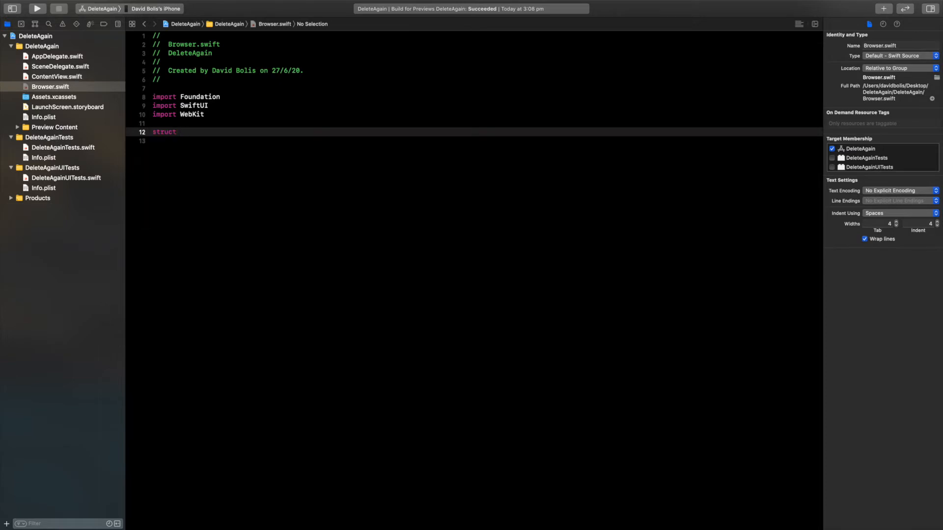
pyautogui.write('We')
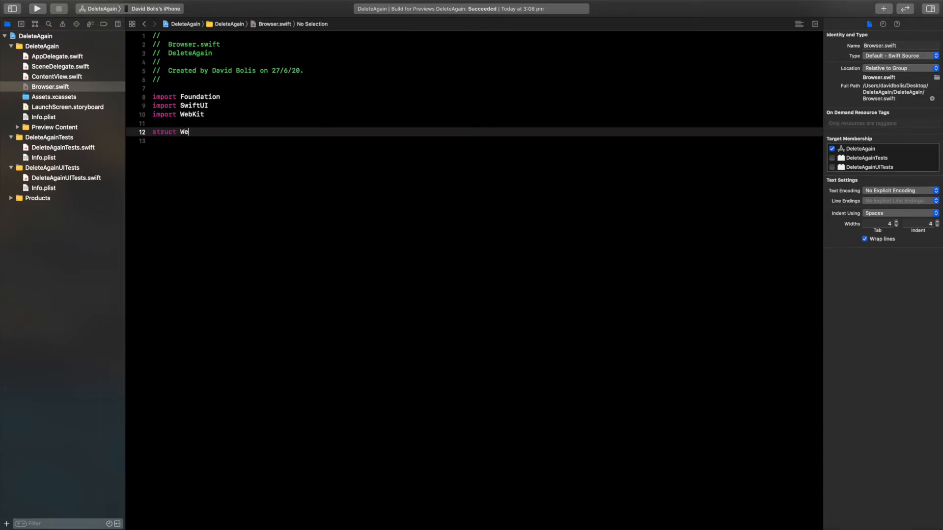
pyautogui.write('b')
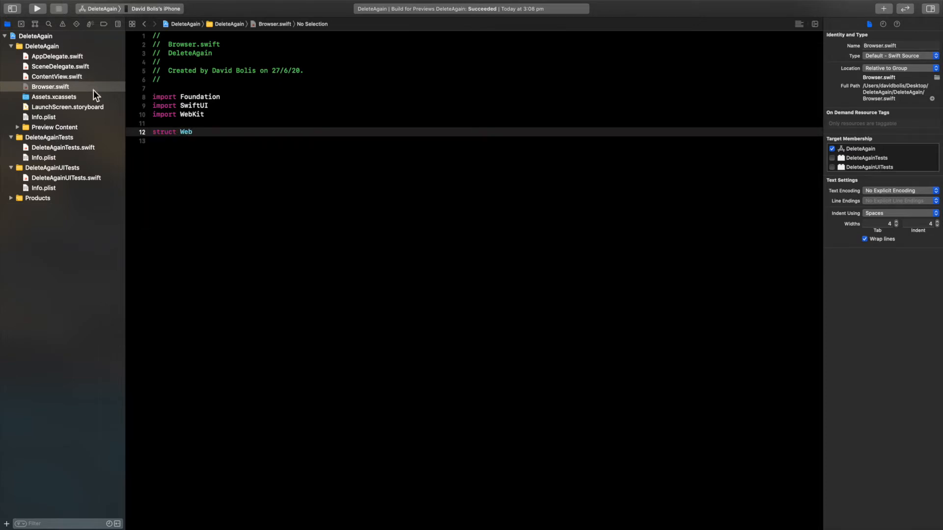
pyautogui.write('V')
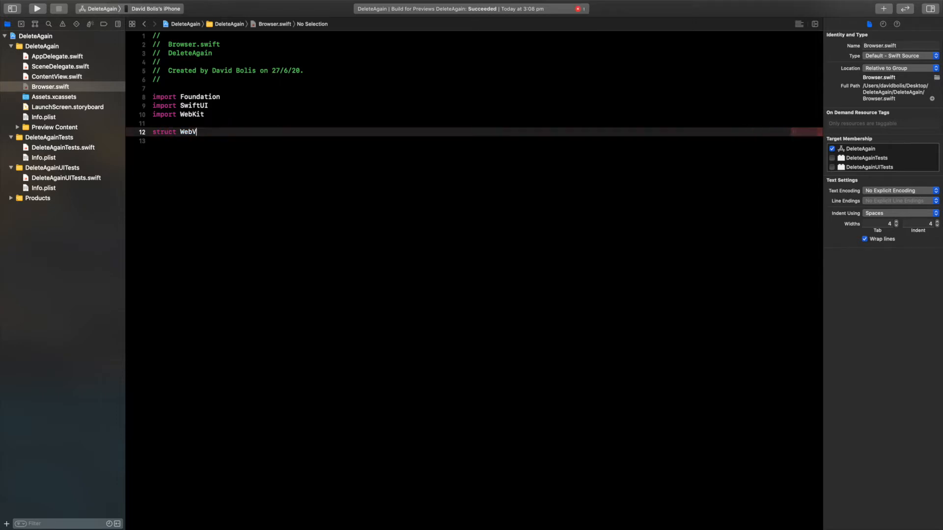
pyautogui.write('iew')
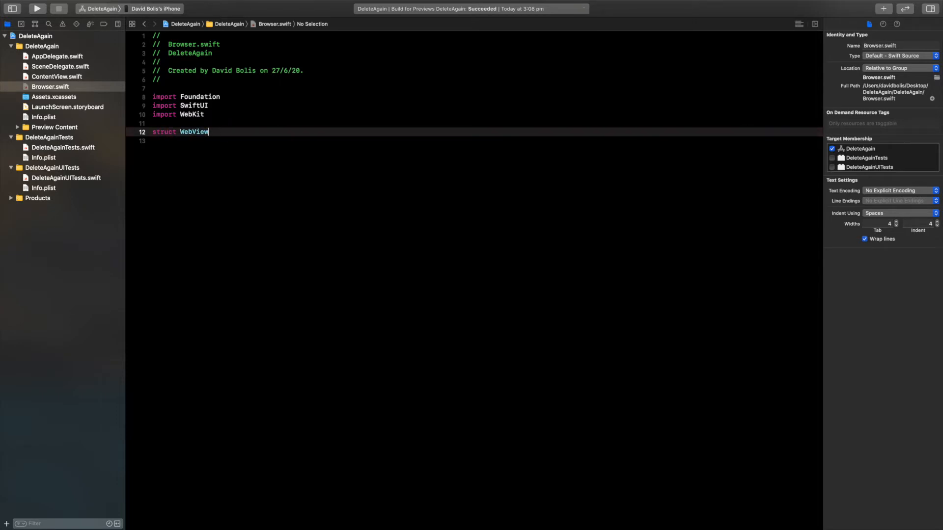
pyautogui.write(': UIViewRepresentable{')
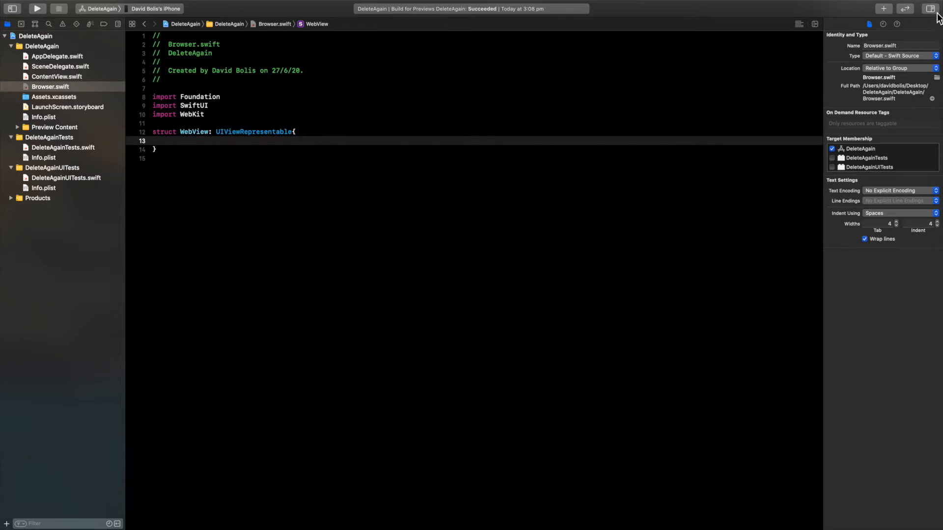
# - Hide the Inspectors pane and add 'var url: String' to WebView
pyautogui.click(934, 8)
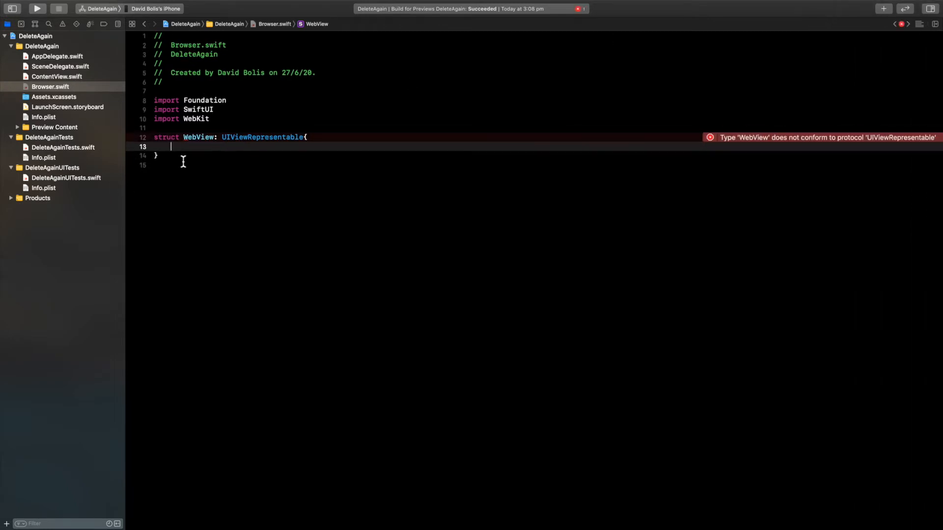
pyautogui.moveTo(419, 123)
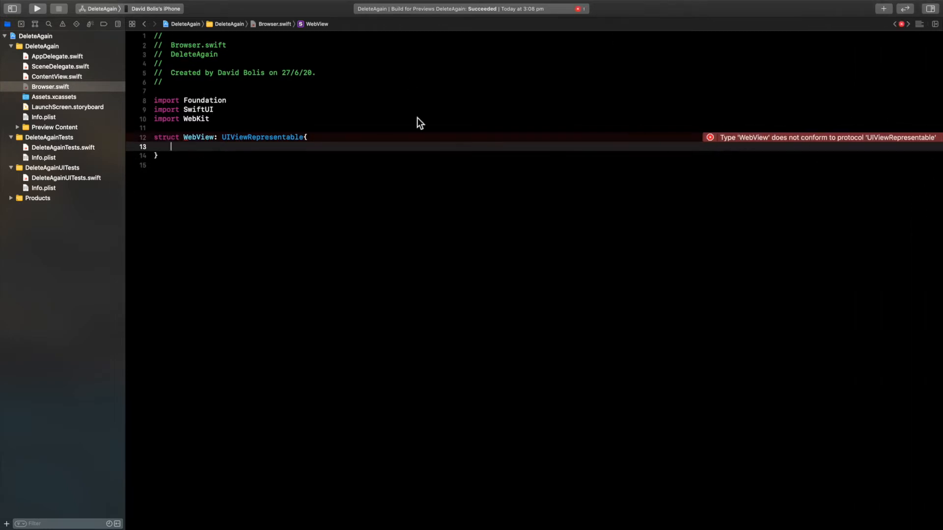
pyautogui.moveTo(206, 151)
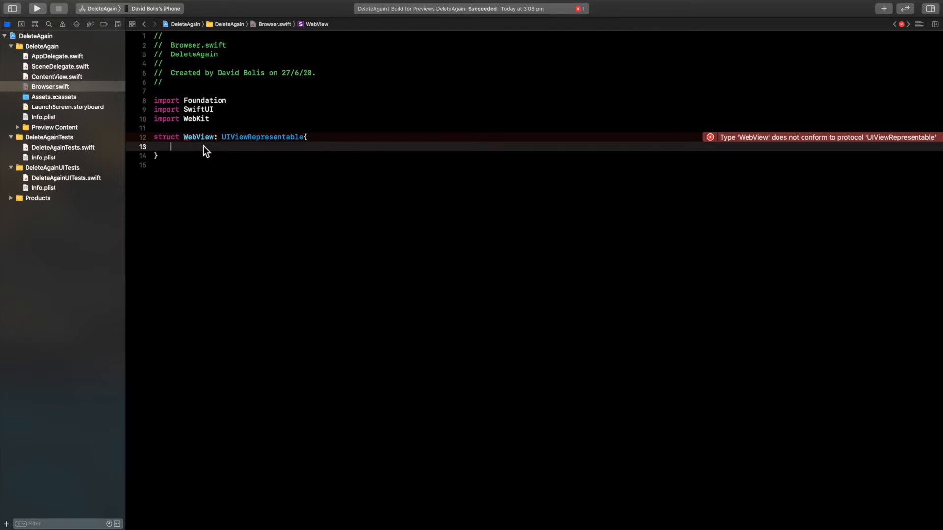
pyautogui.write('var url: St')
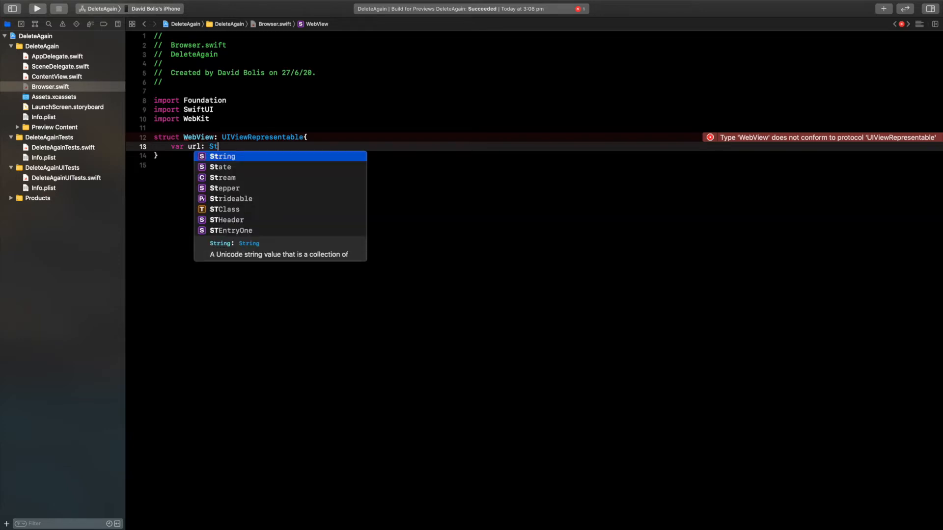
pyautogui.press('Return')
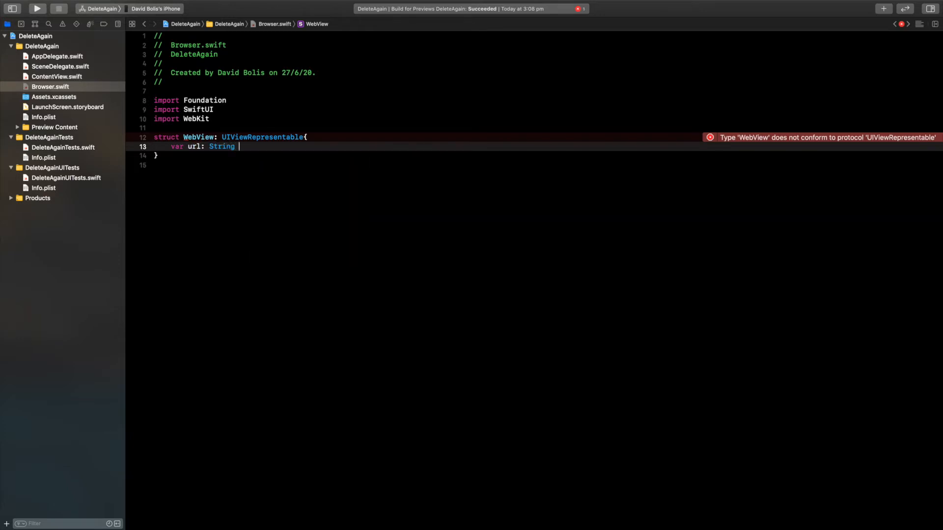
pyautogui.press('return')
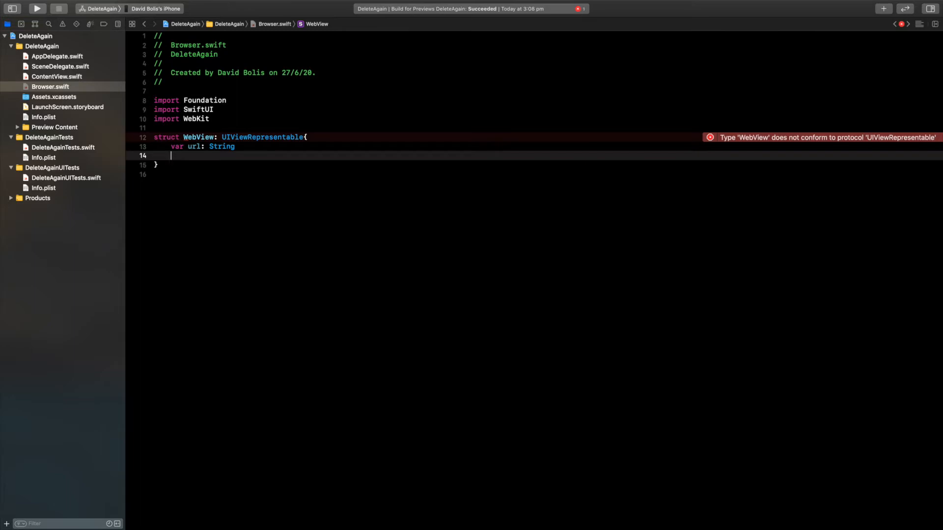
pyautogui.write('func')
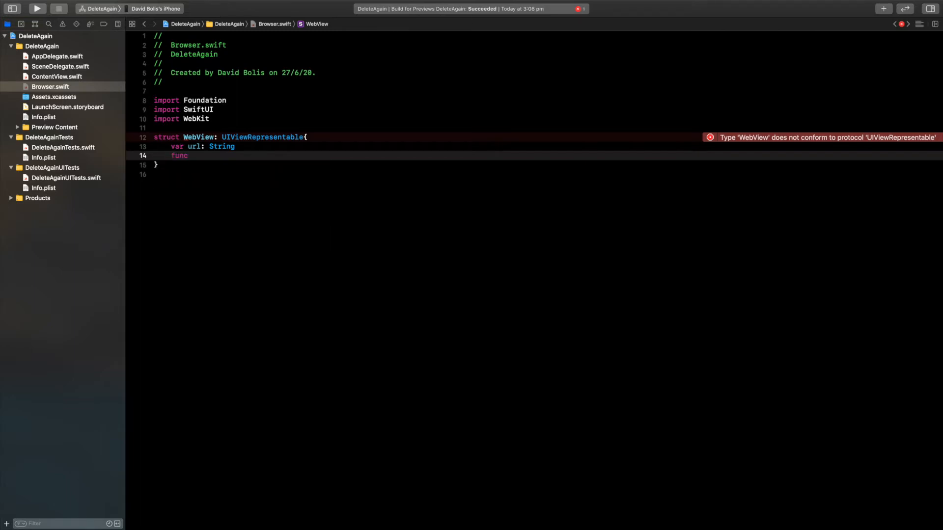
# - Insert makeUIView(context:) and updateUIView stubs into WebView via autocomplete
pyautogui.write('make')
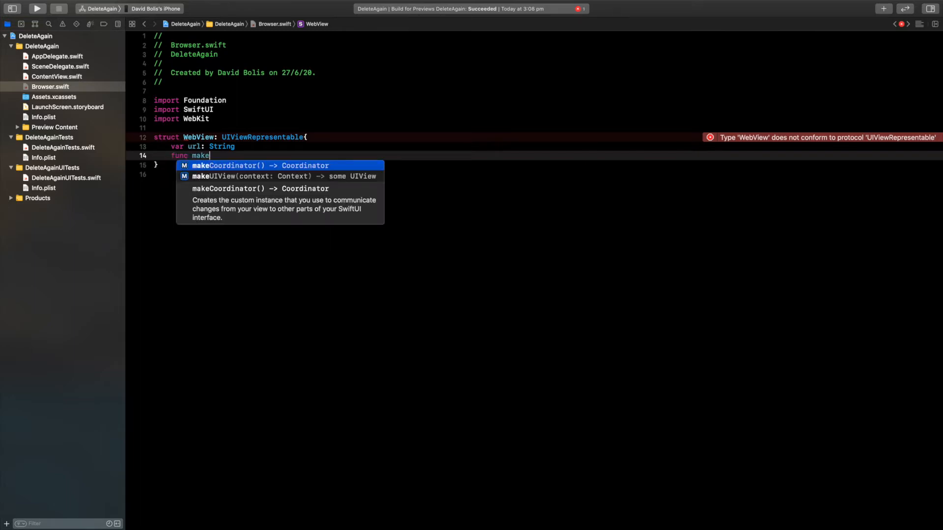
pyautogui.write('U')
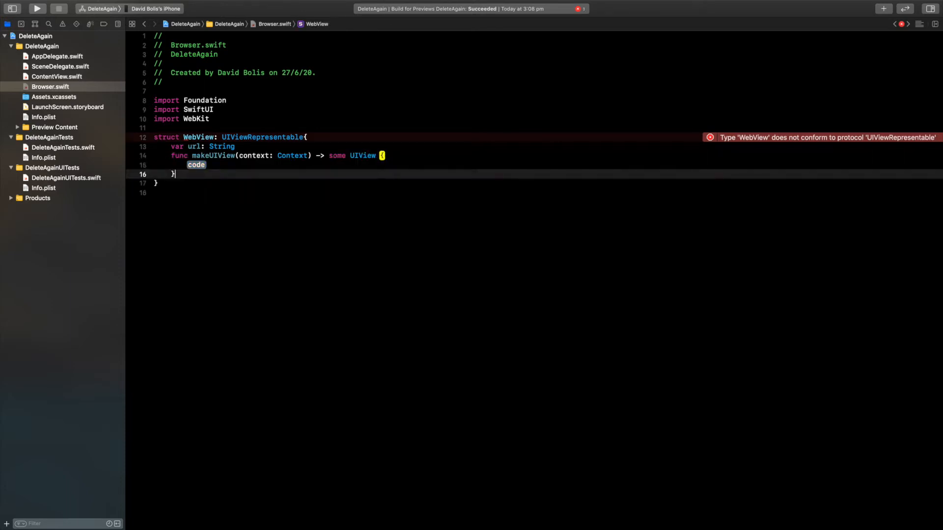
pyautogui.press('return')
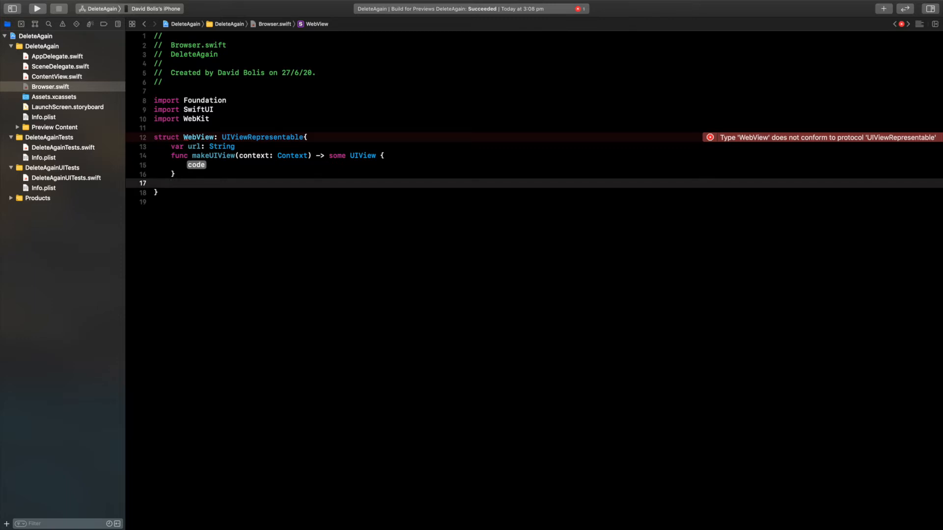
pyautogui.write('func updateUIView(_ uiView: UIViewType, context: Context) {')
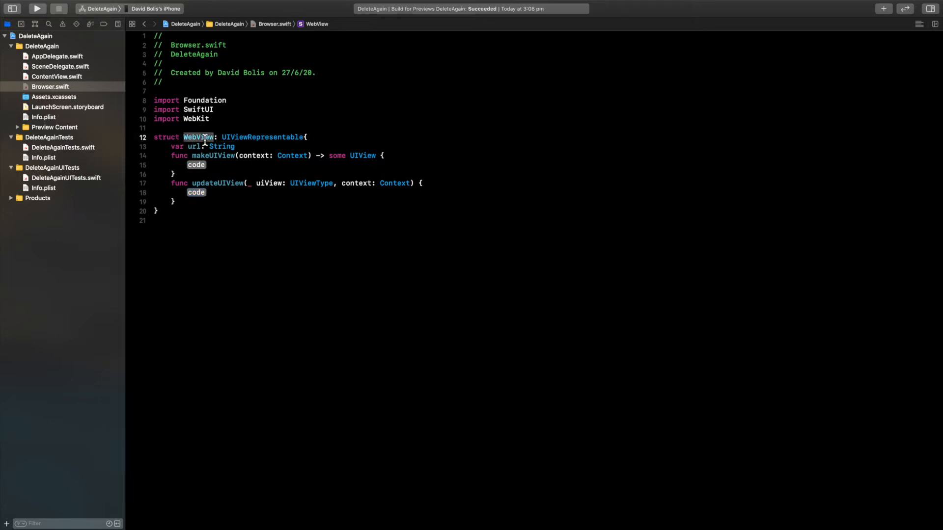
pyautogui.moveTo(352, 159)
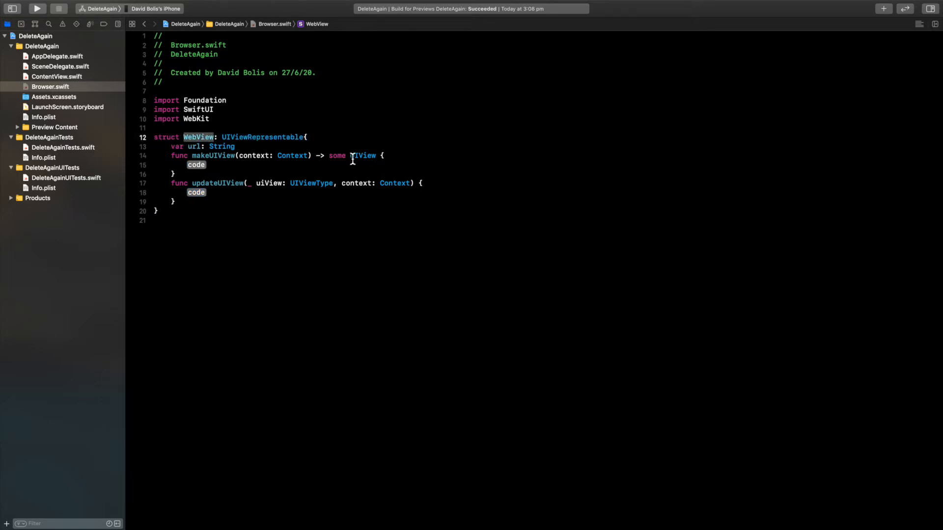
pyautogui.moveTo(329, 160)
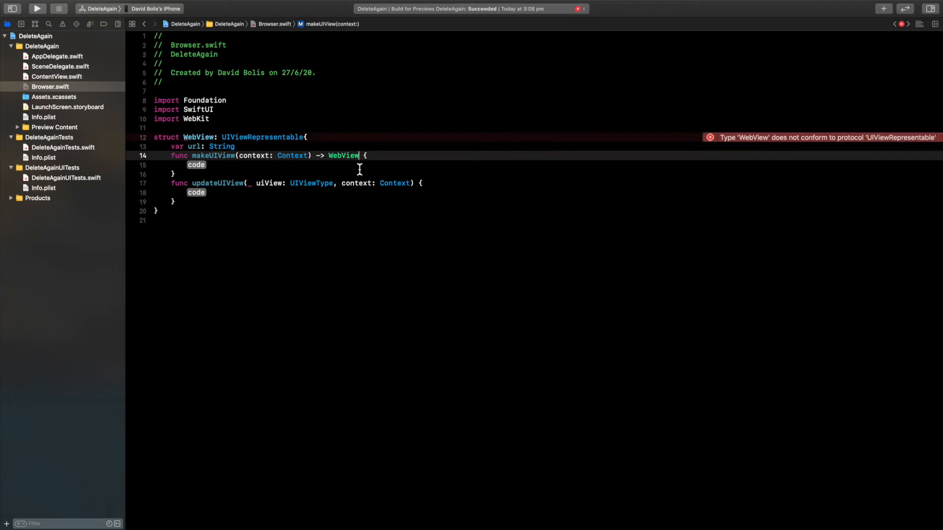
pyautogui.moveTo(271, 211)
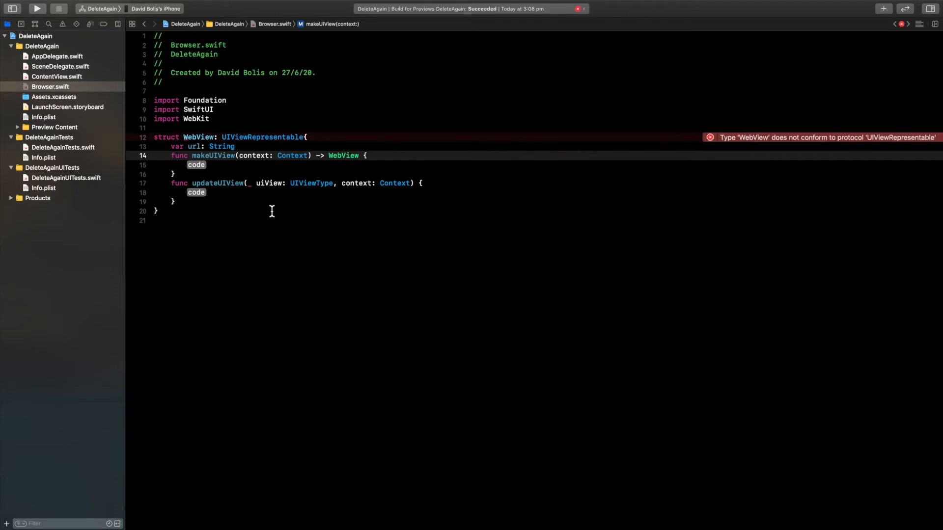
pyautogui.moveTo(329, 163)
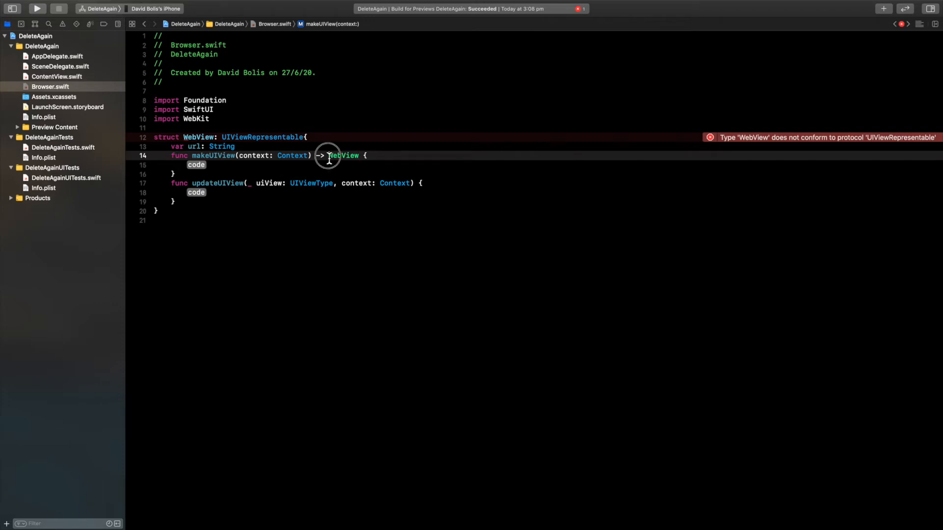
# - Set makeUIView's return type to WKWebView and select its body placeholder
pyautogui.doubleClick(343, 155)
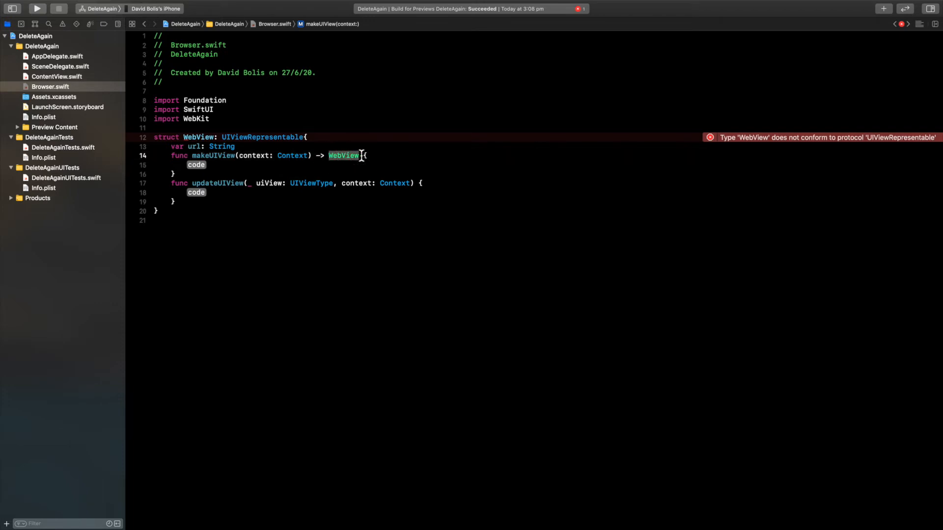
pyautogui.write('WK')
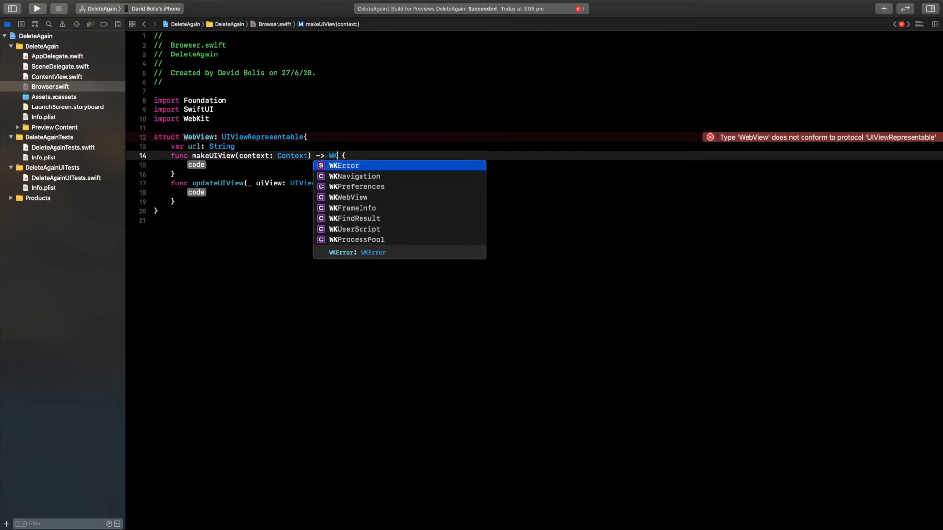
pyautogui.write('ebView')
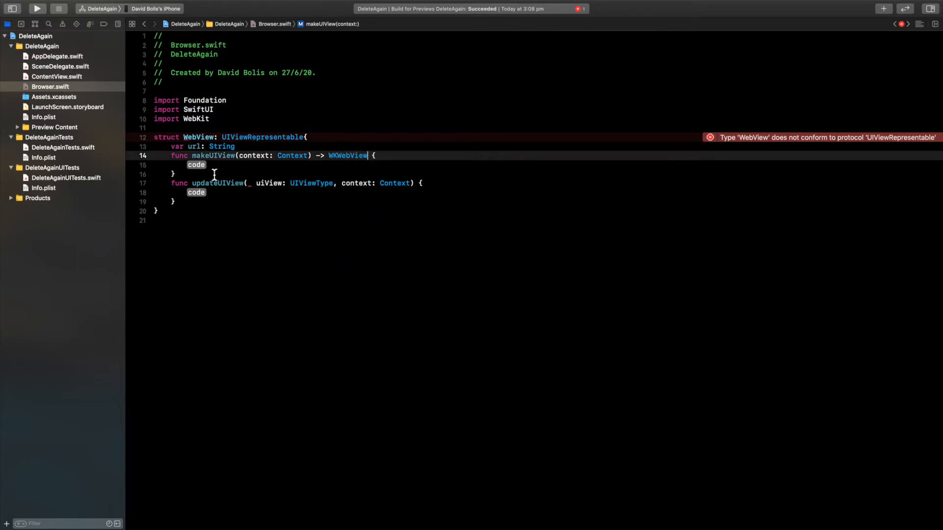
pyautogui.doubleClick(196, 165)
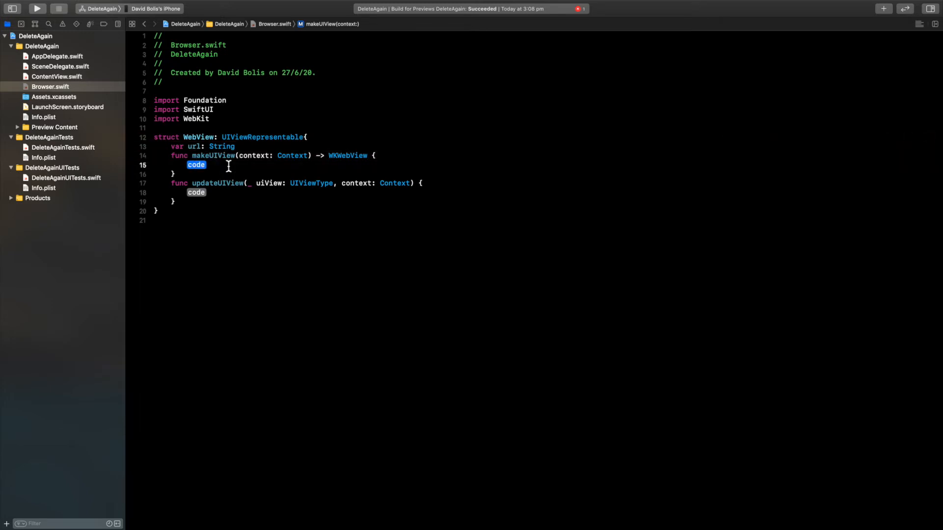
# - Add 'guard let url = URL(string: self.url) else { return WKWebView() }' to makeUIView
pyautogui.write('guard')
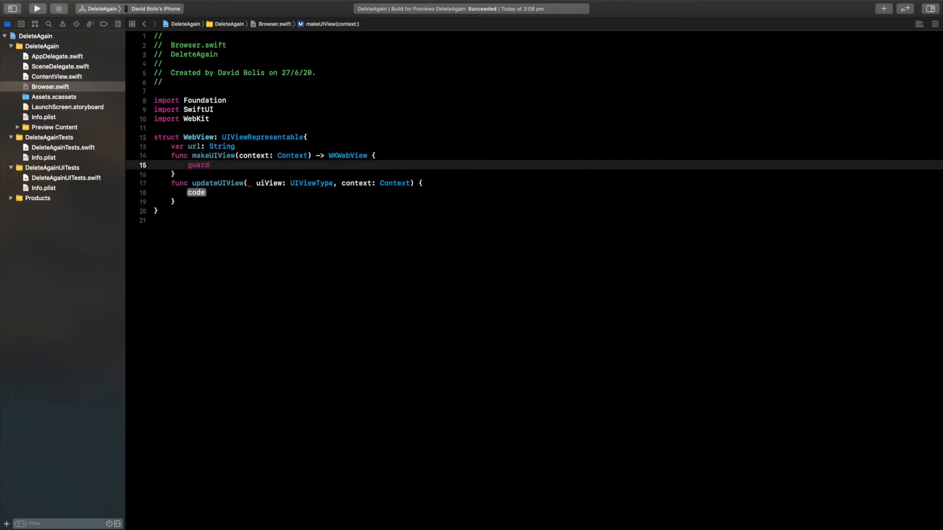
pyautogui.write('let url')
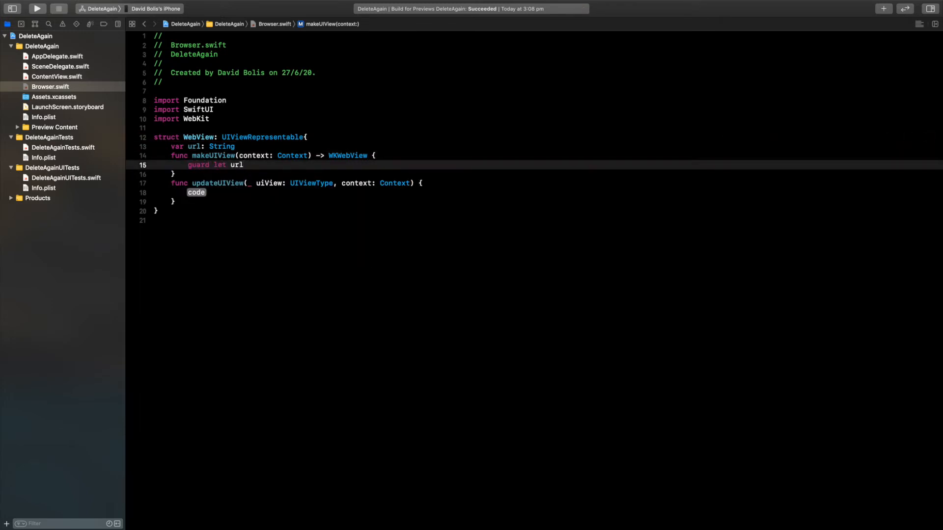
pyautogui.write('= URL')
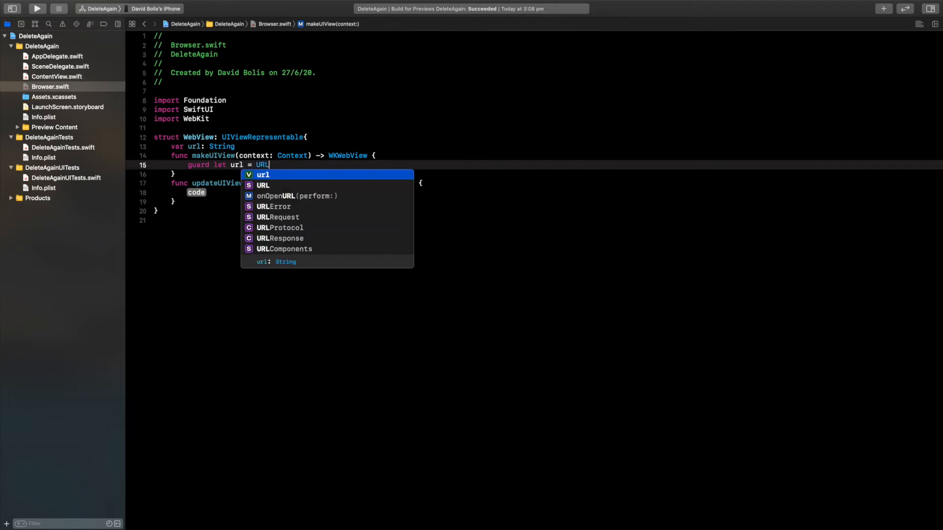
pyautogui.write('(st')
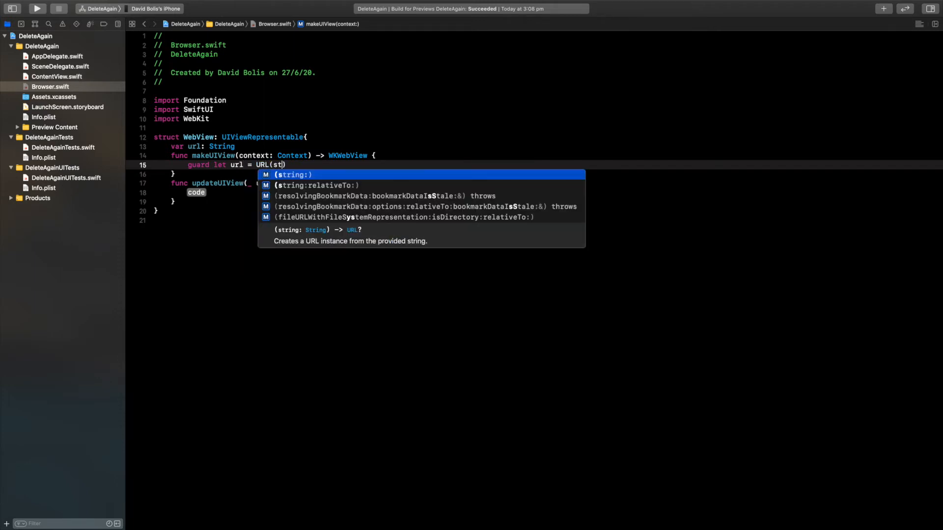
pyautogui.press('Return')
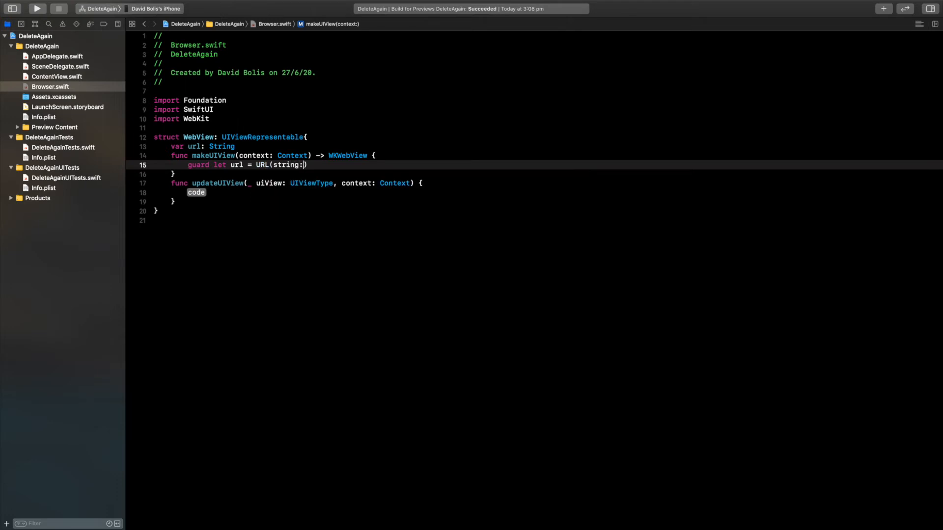
pyautogui.write('se)')
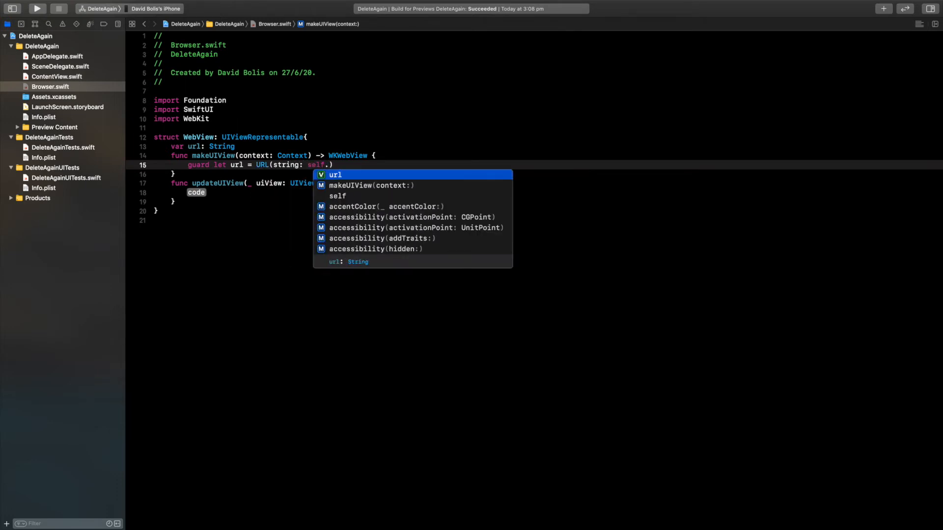
pyautogui.write('url')
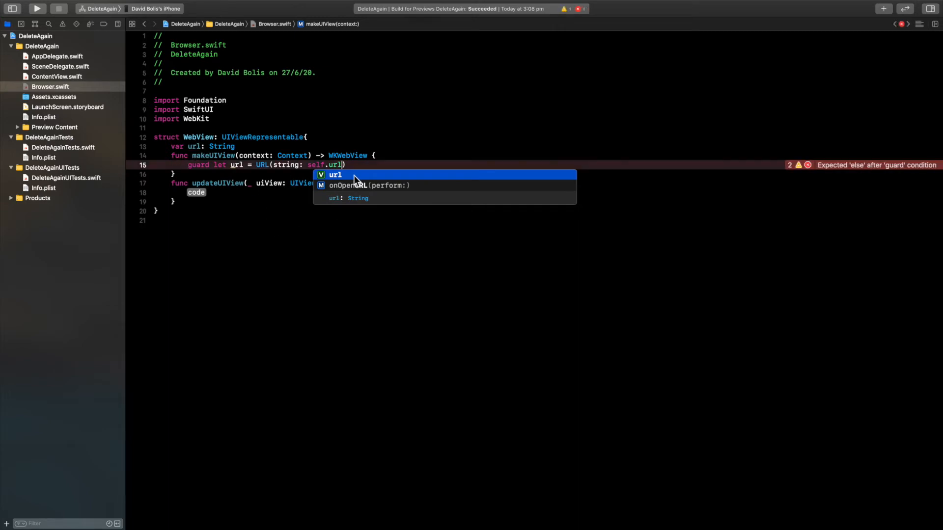
pyautogui.write('else {')
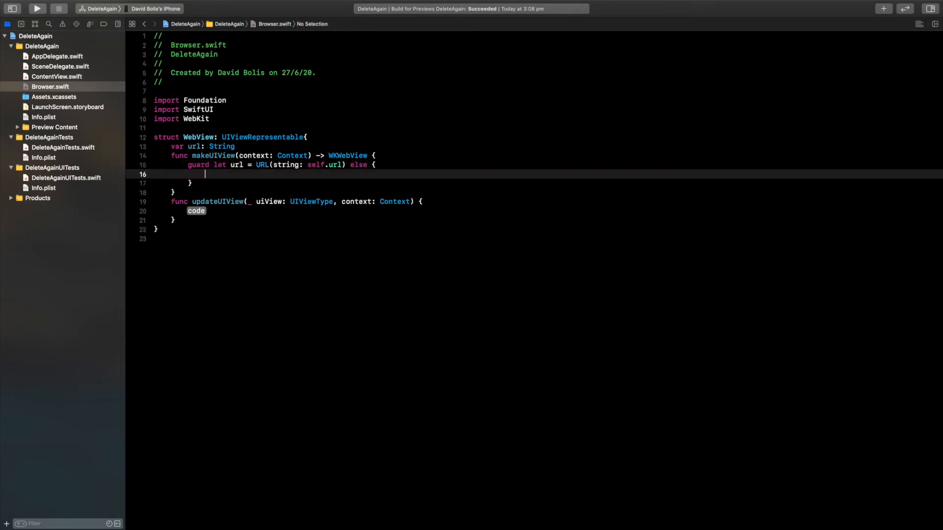
pyautogui.write('reu')
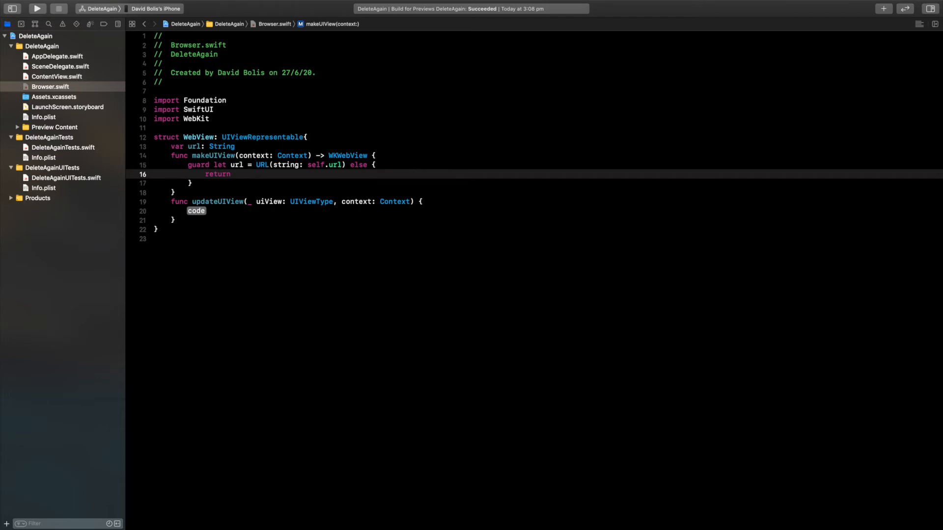
pyautogui.write('WKWebView')
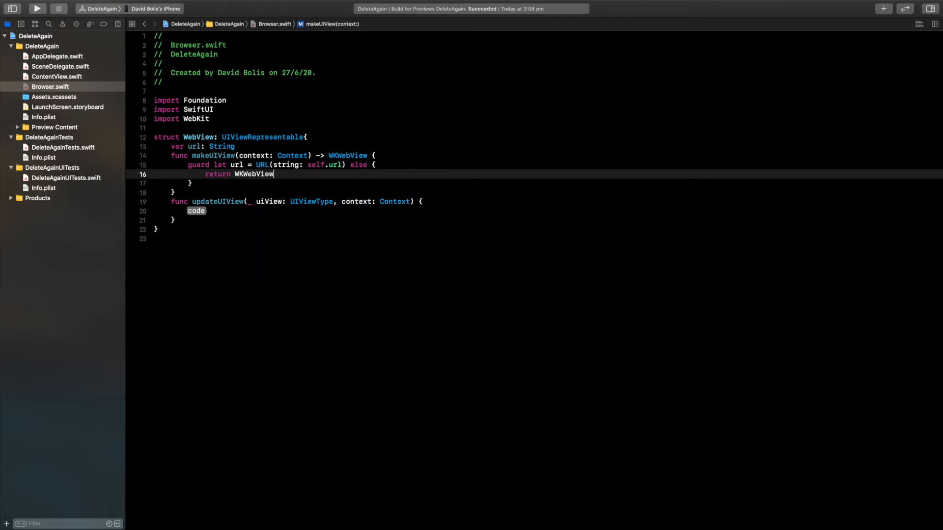
pyautogui.write('()')
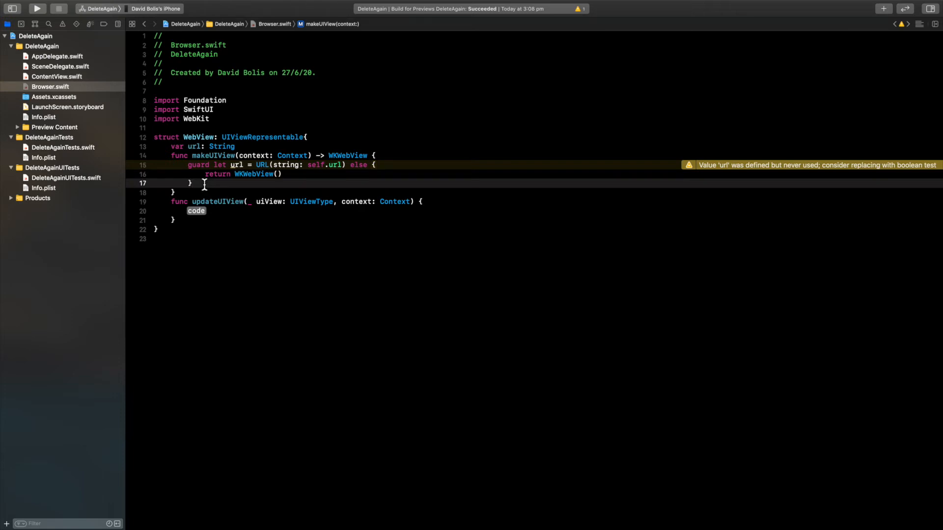
# - Add 'let request = URLRequest(url: url)' below the guard
pyautogui.press('return')
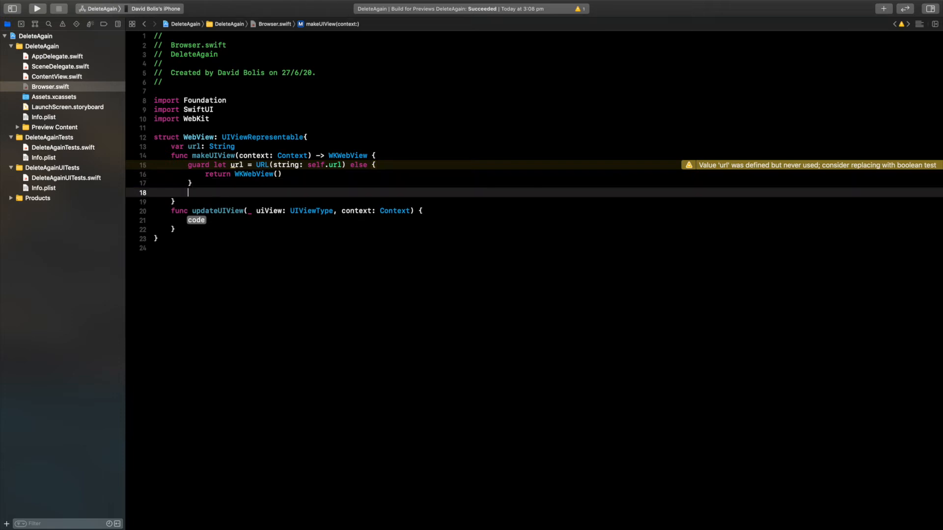
pyautogui.write('let re')
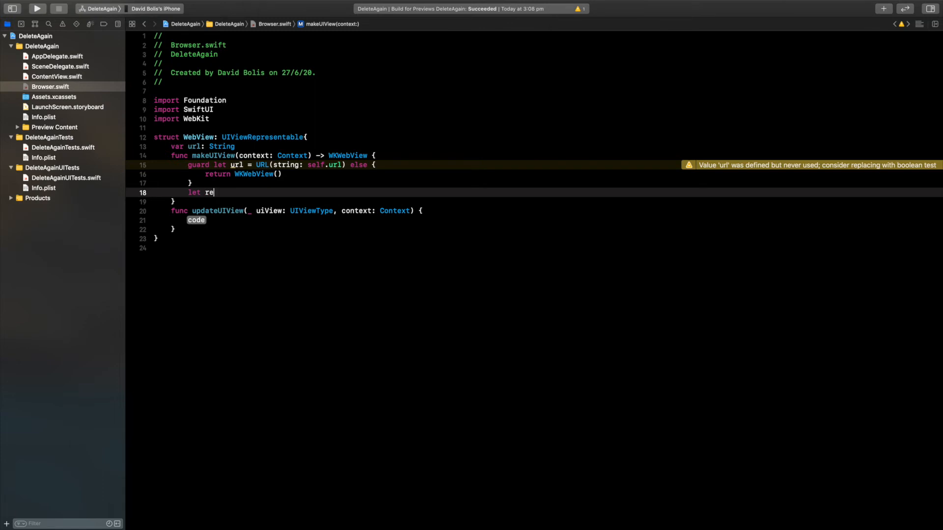
pyautogui.write('quest = URLRequest')
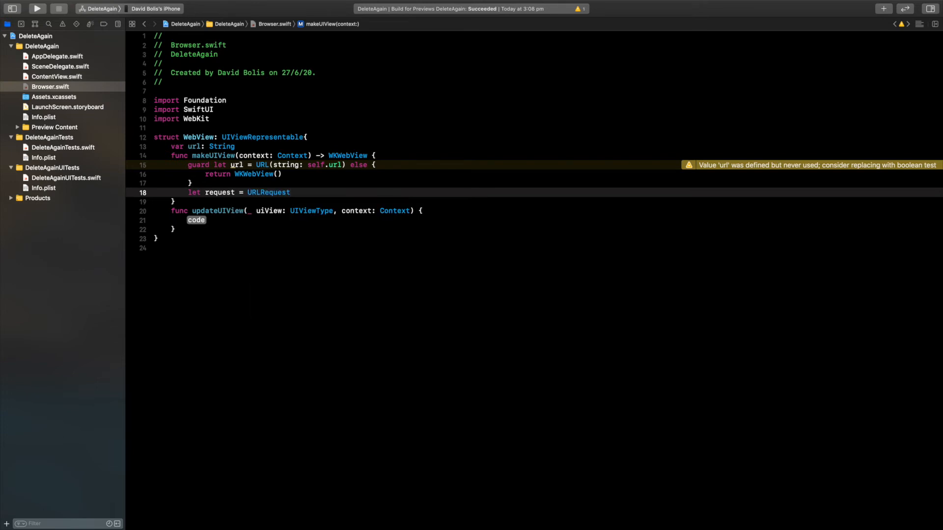
pyautogui.write('(url:')
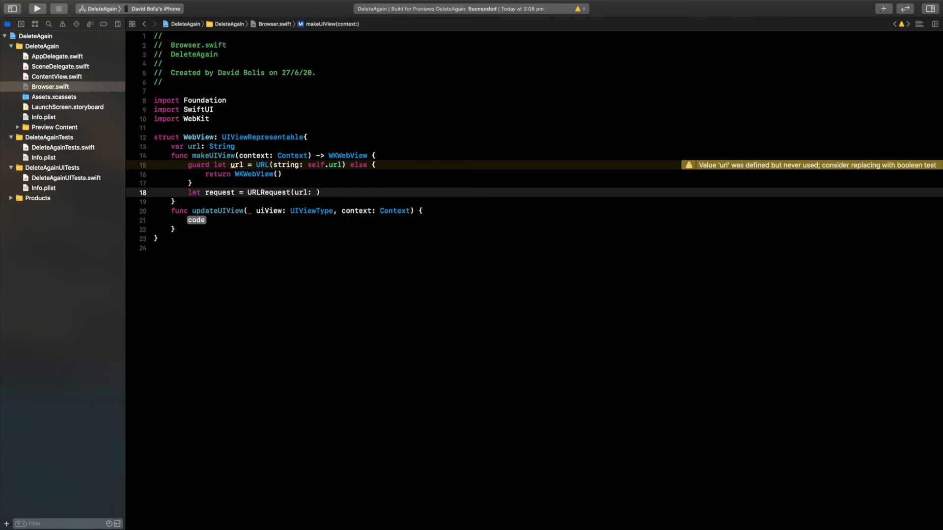
pyautogui.write('url')
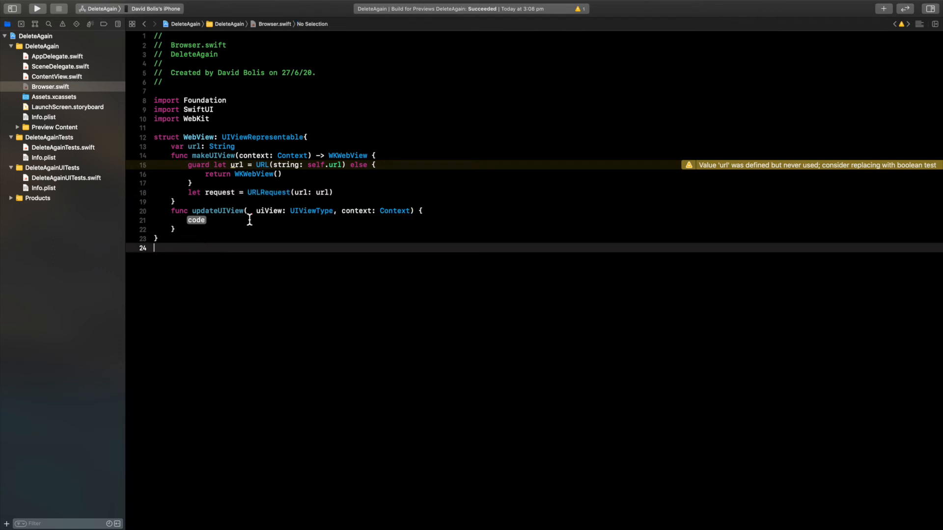
pyautogui.click(317, 165)
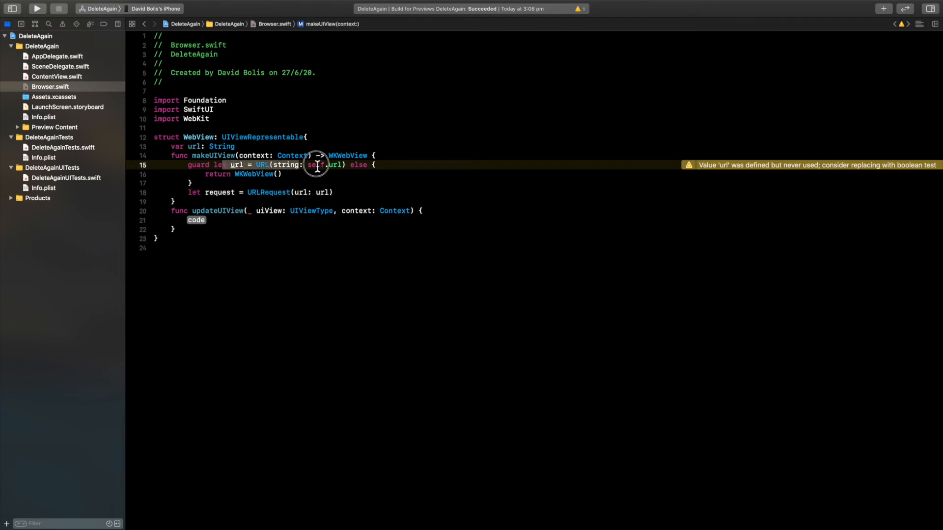
pyautogui.press('return')
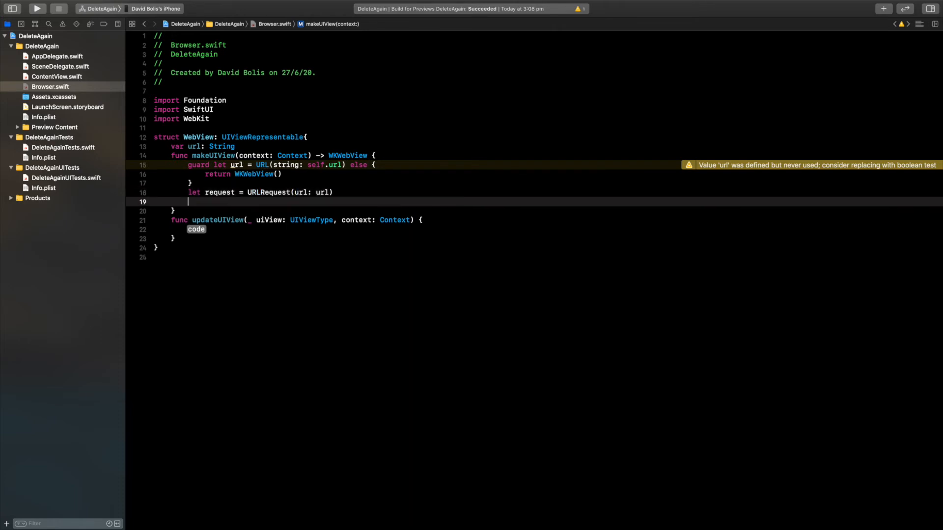
# - Create a new WKWebView constant named wkWebView
pyautogui.write('let')
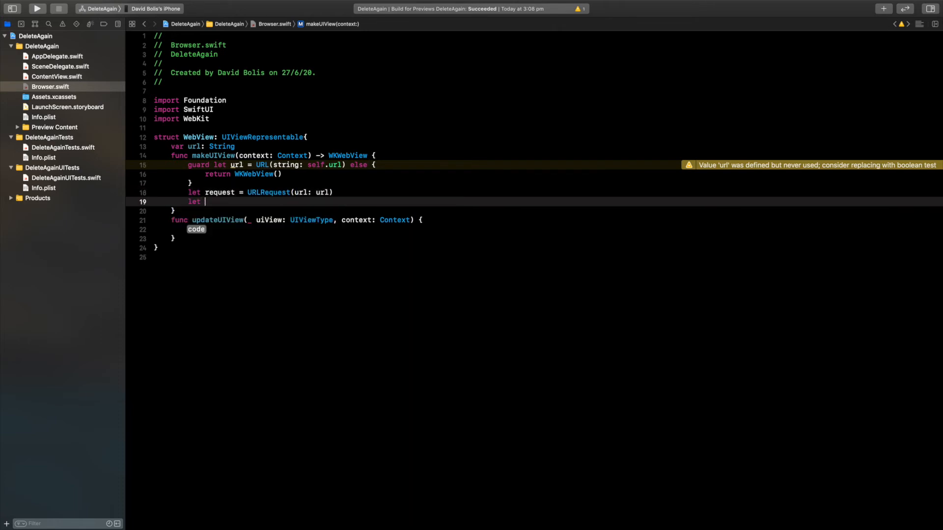
pyautogui.write('wk')
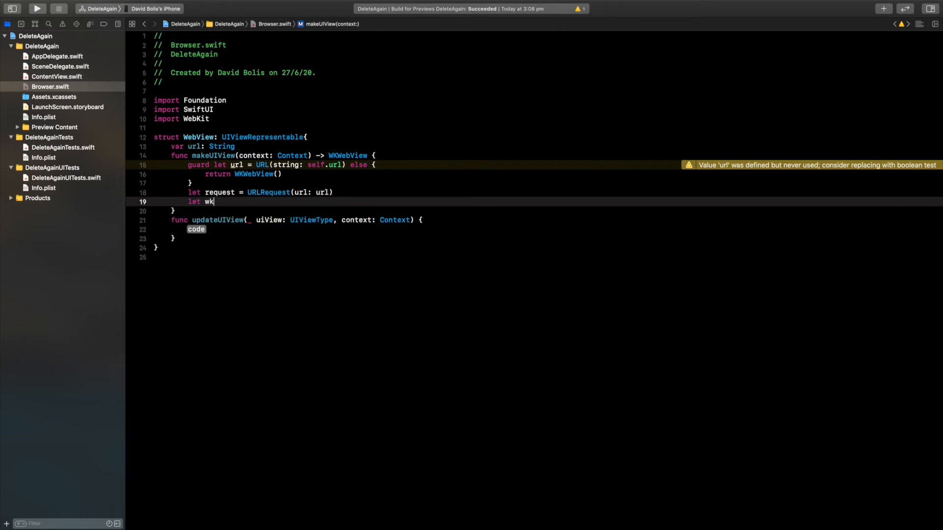
pyautogui.write('W')
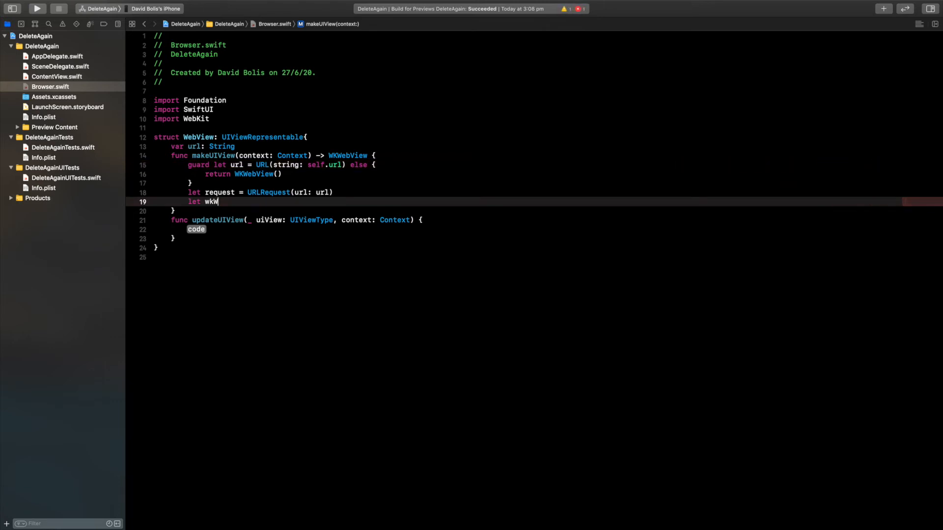
pyautogui.write('ebView =')
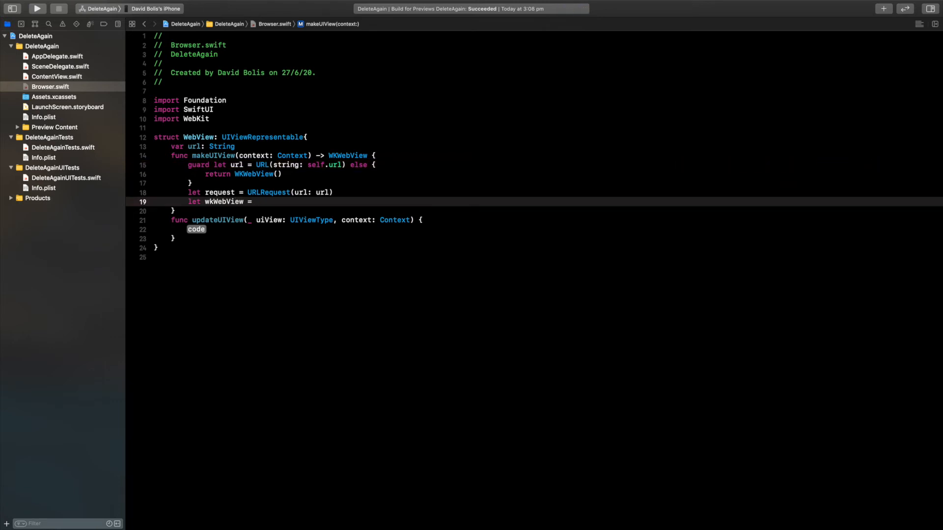
pyautogui.write('WKWebView(')
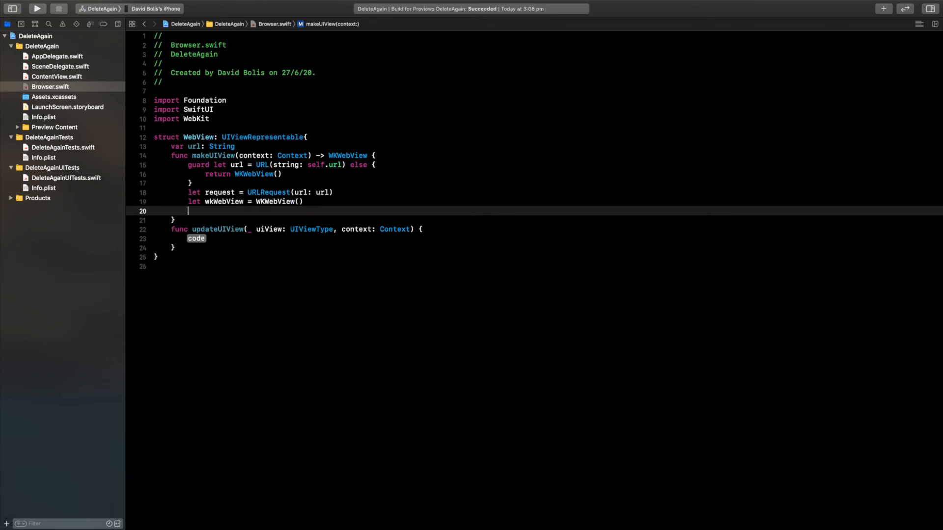
# - Load the request into wkWebView and return wkWebView
pyautogui.write('wk')
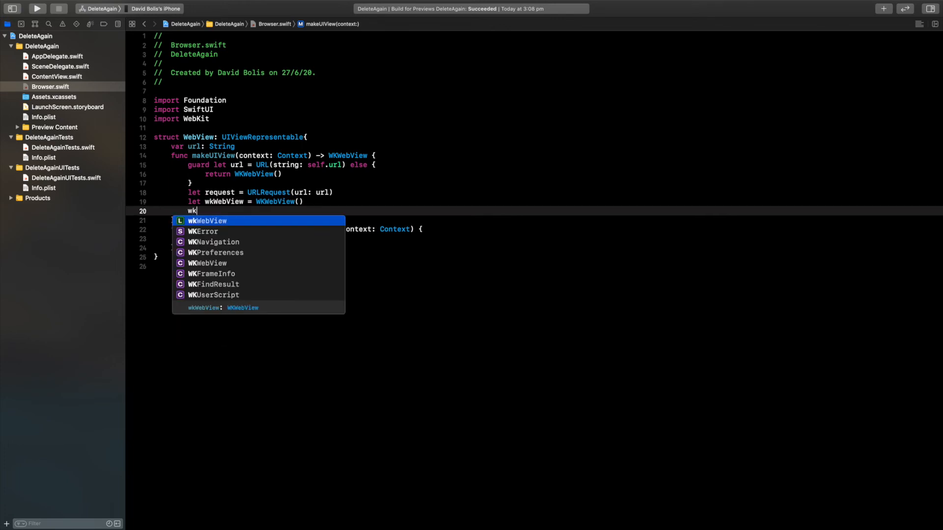
pyautogui.write('WebView.load(request')
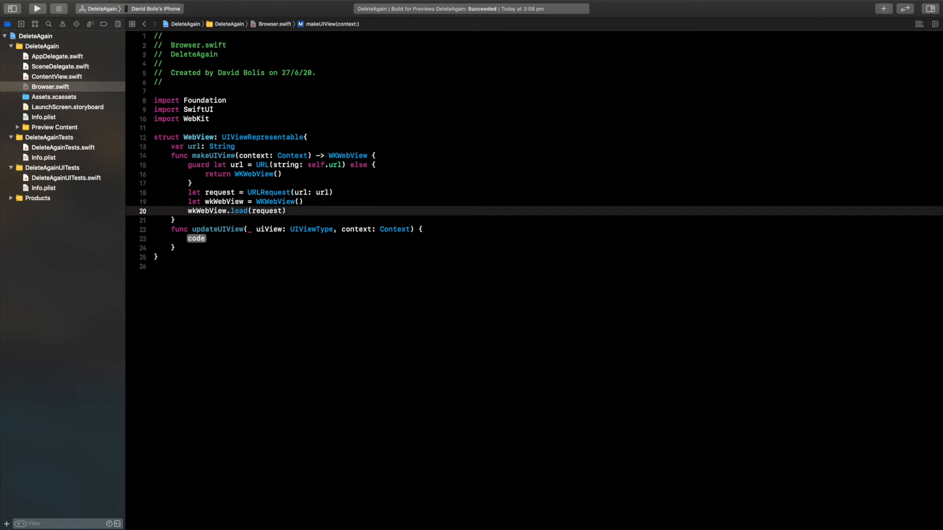
pyautogui.write('return')
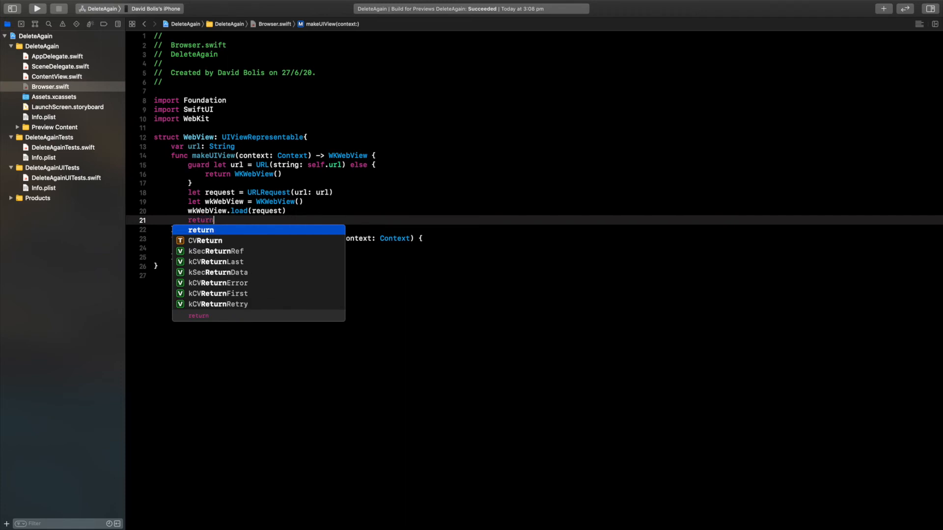
pyautogui.write('wk')
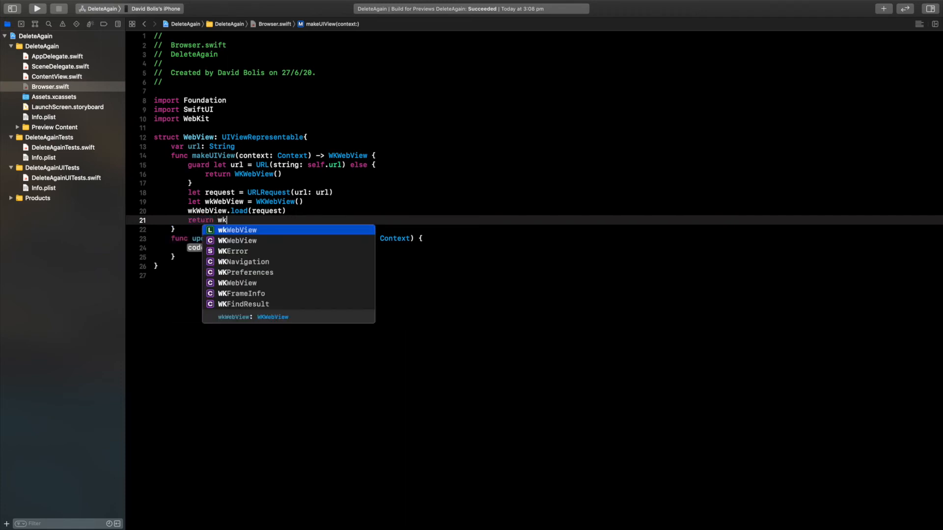
pyautogui.write('WebView')
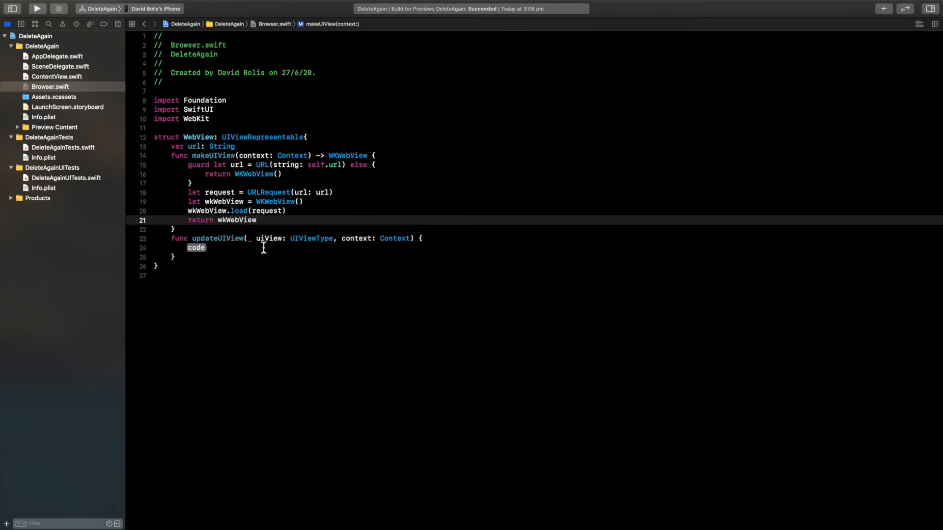
pyautogui.moveTo(185, 247)
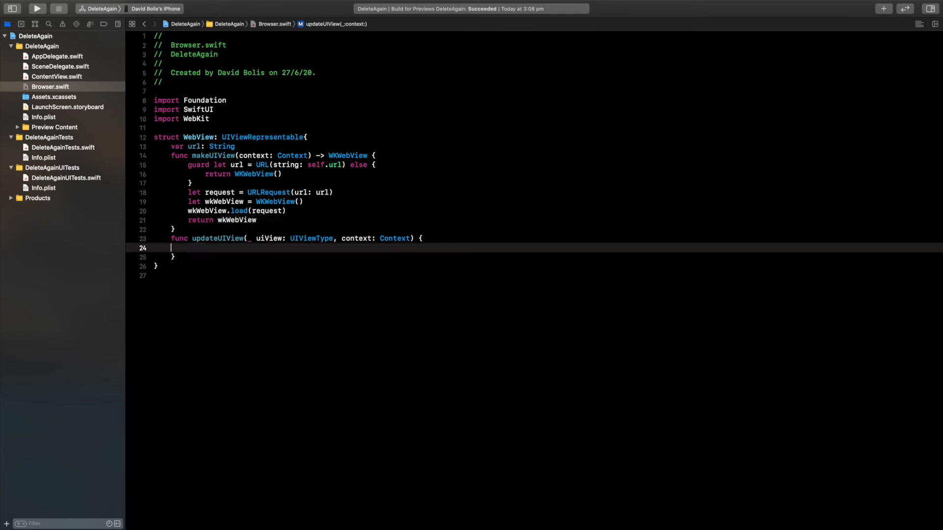
# - Replace updateUIView's Context parameter type with UIViewRepresentableContext<WebView>
pyautogui.doubleClick(394, 238)
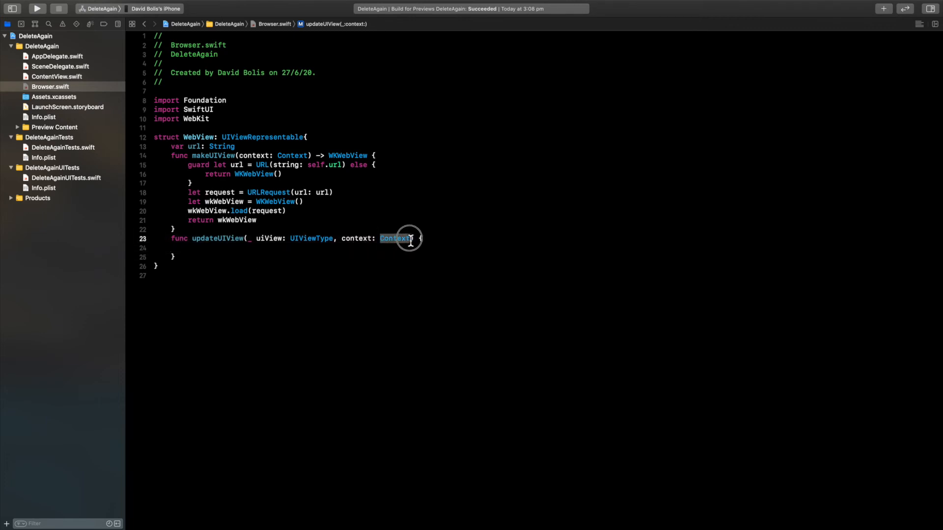
pyautogui.press('Delete')
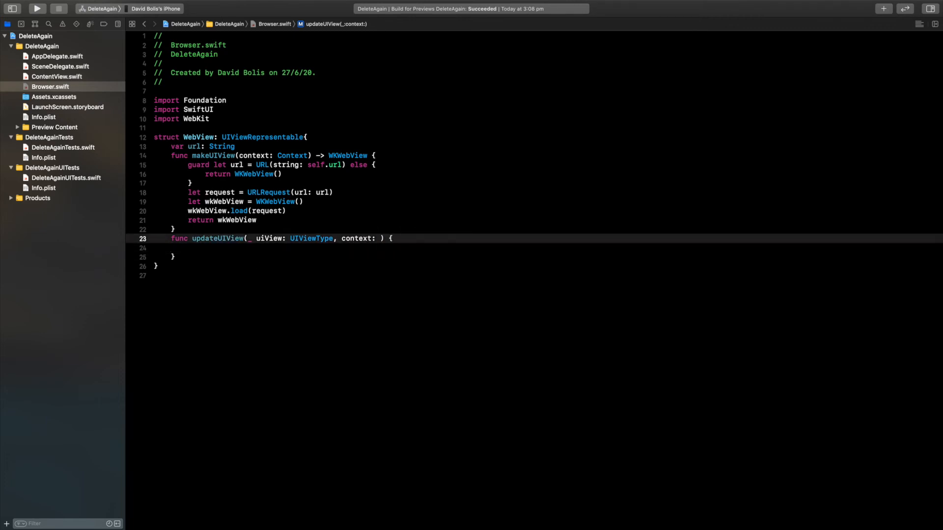
pyautogui.write('UIViewRe')
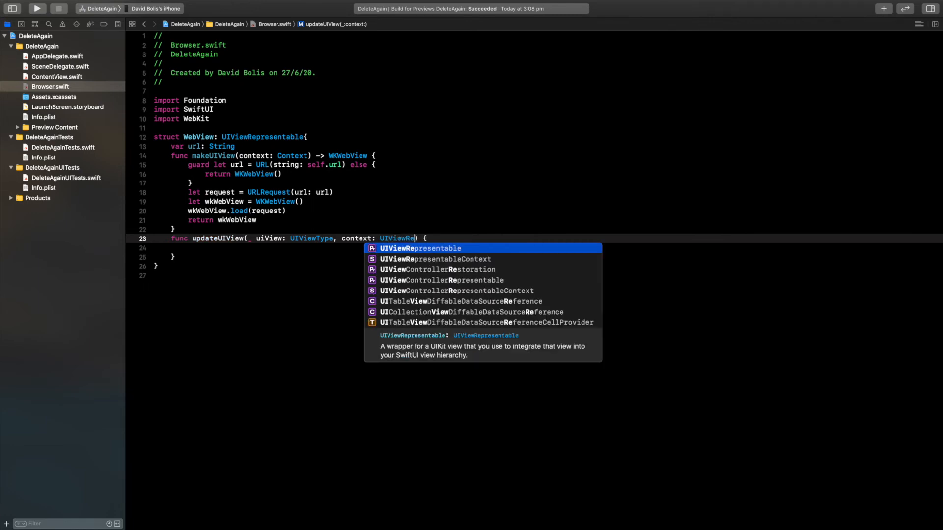
pyautogui.press('Down')
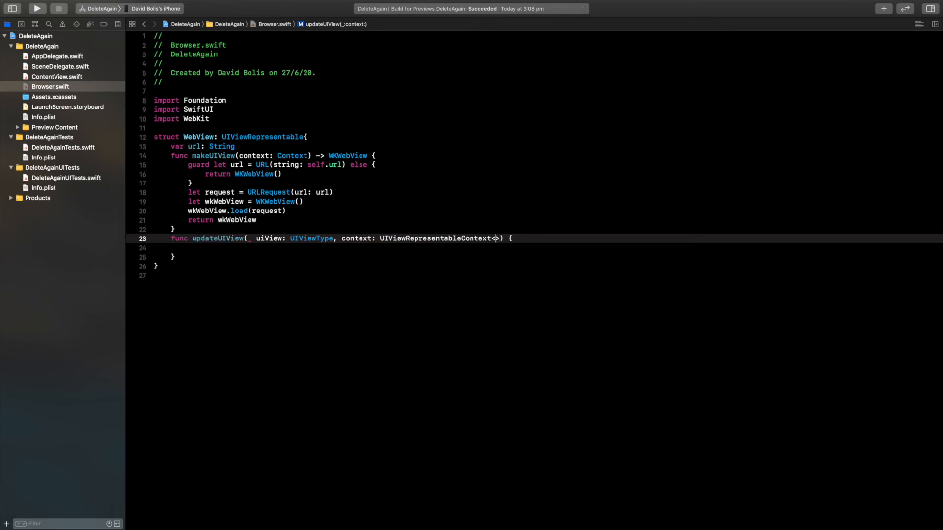
pyautogui.write('web')
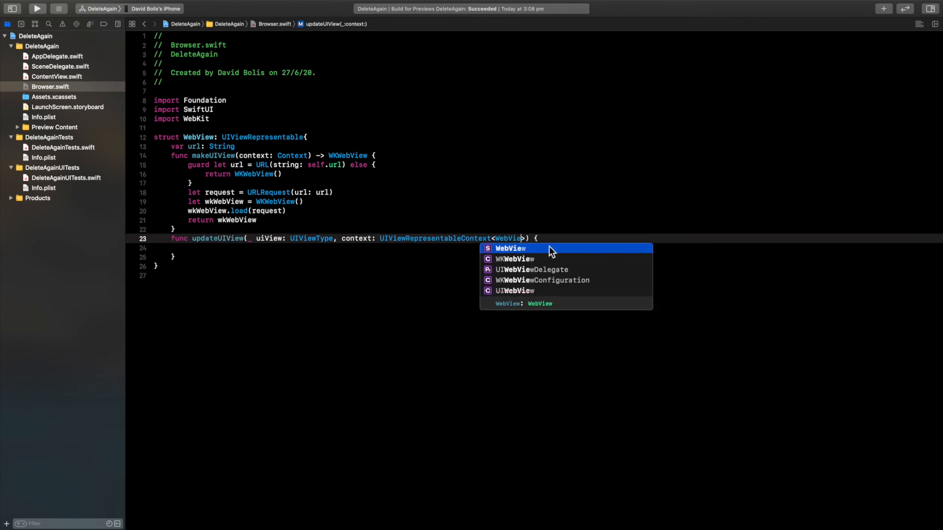
pyautogui.click(512, 238)
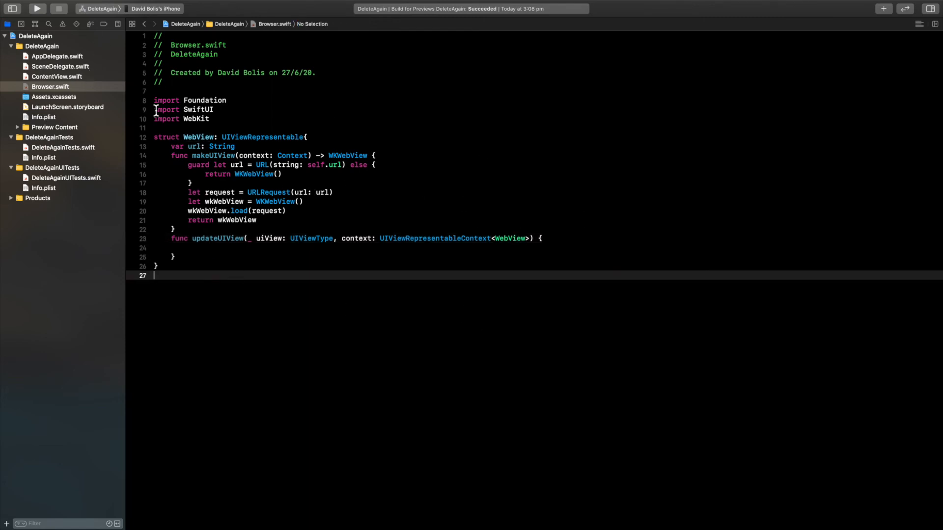
pyautogui.moveTo(57, 80)
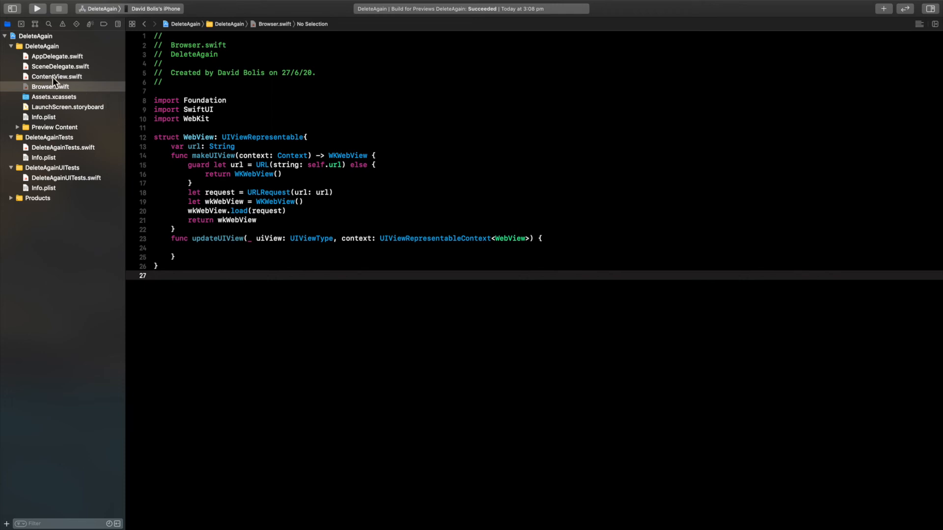
# - In ContentView.swift, replace the Hello, world Text with WebView(url: "")
pyautogui.click(57, 77)
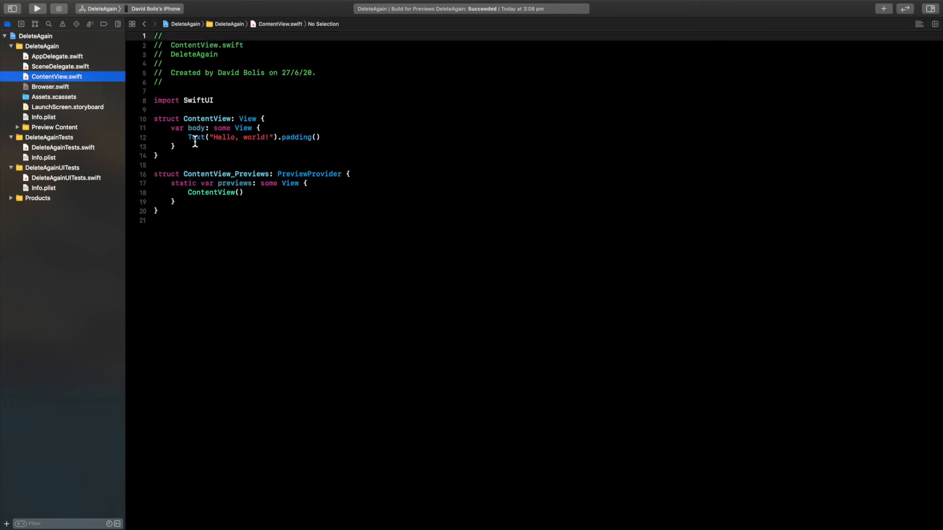
pyautogui.tripleClick(252, 137)
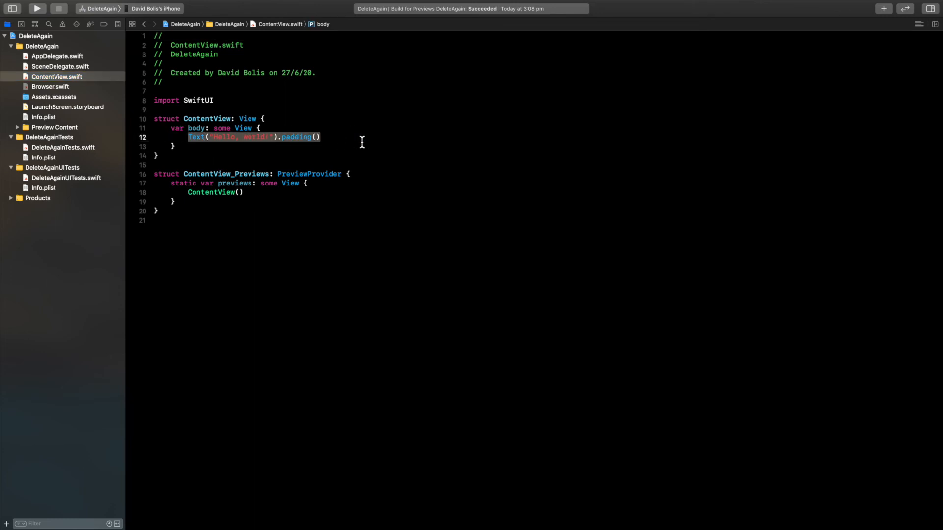
pyautogui.press('Delete')
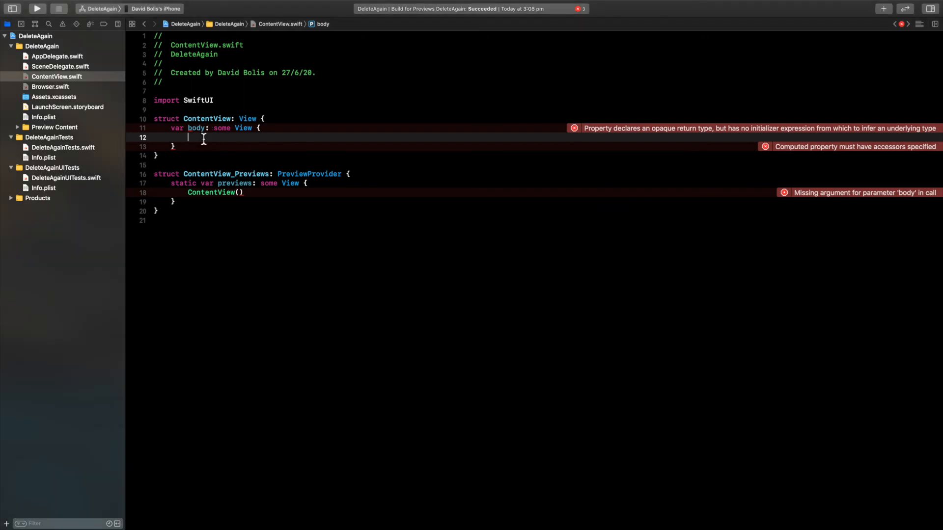
pyautogui.write('WebView')
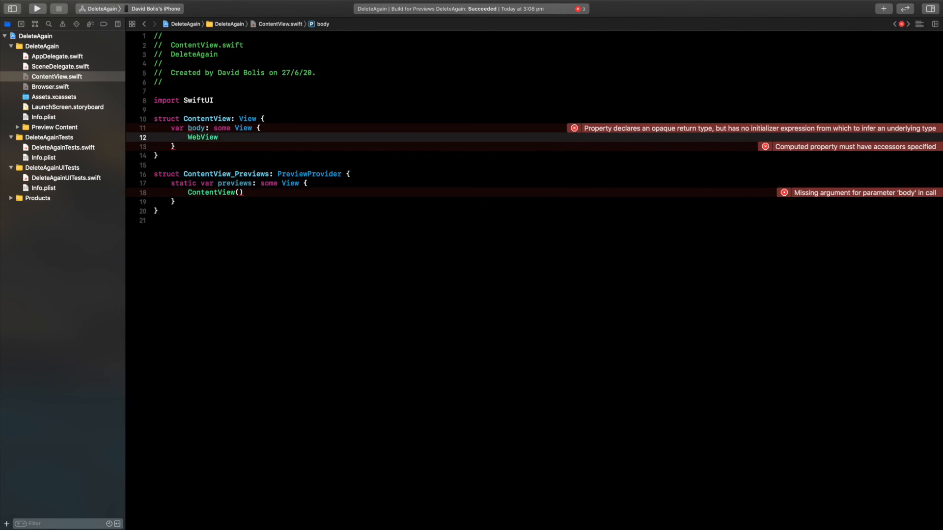
pyautogui.write('(url: String')
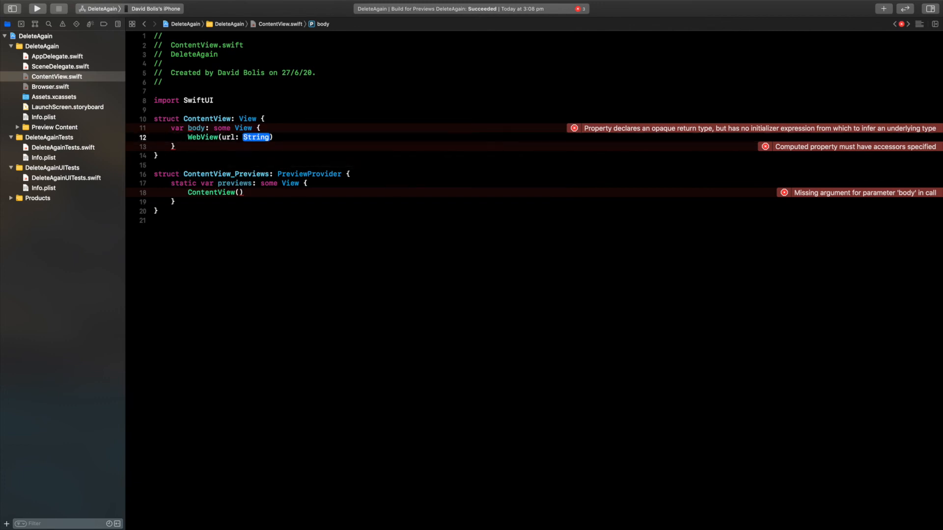
pyautogui.write('""')
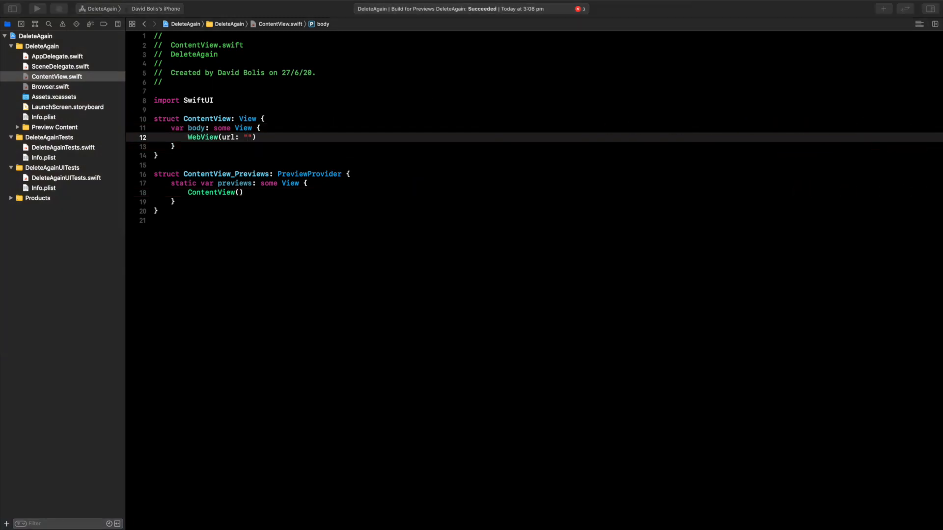
pyautogui.moveTo(270, 152)
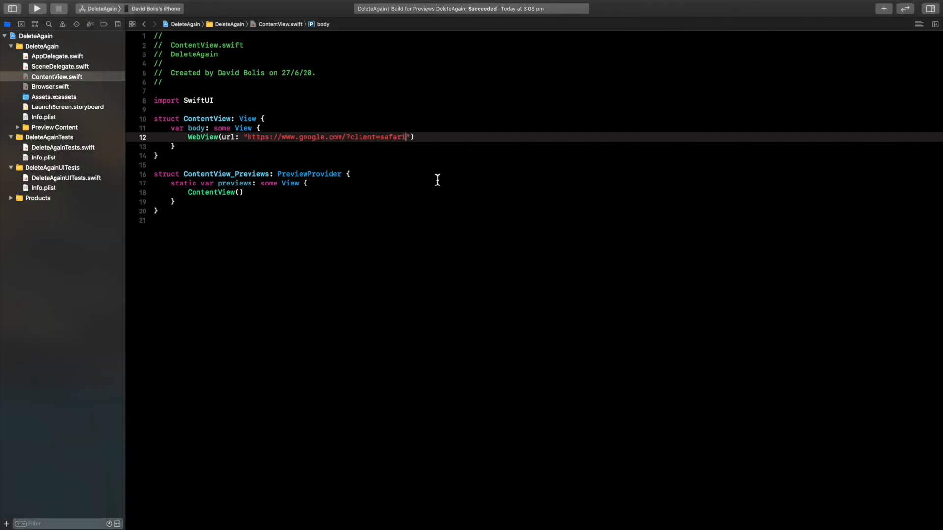
pyautogui.moveTo(445, 224)
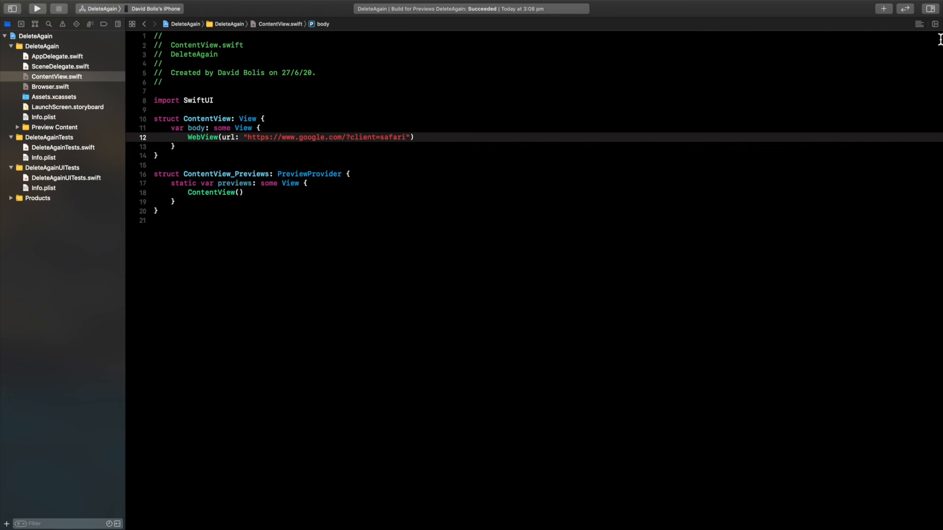
pyautogui.moveTo(923, 45)
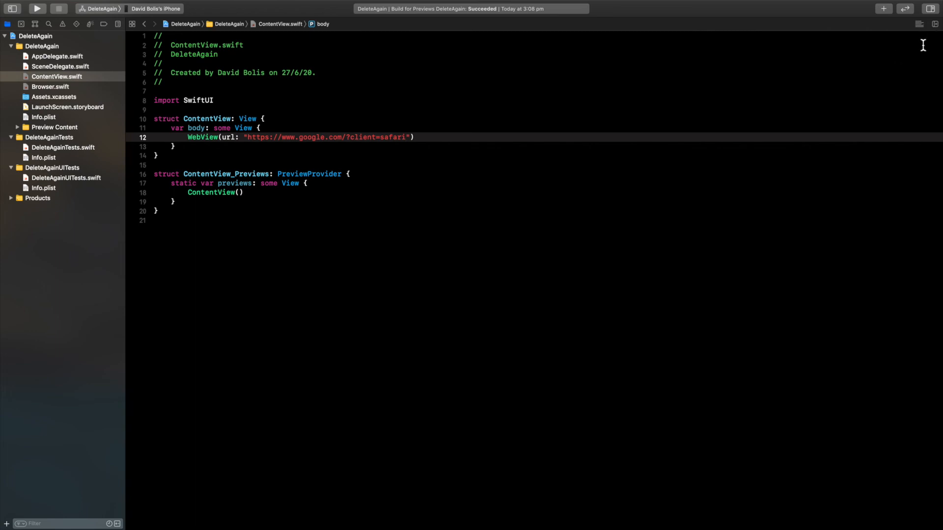
# - Show the canvas, start Live Preview, and dismiss the popup over Google's home page
pyautogui.click(919, 24)
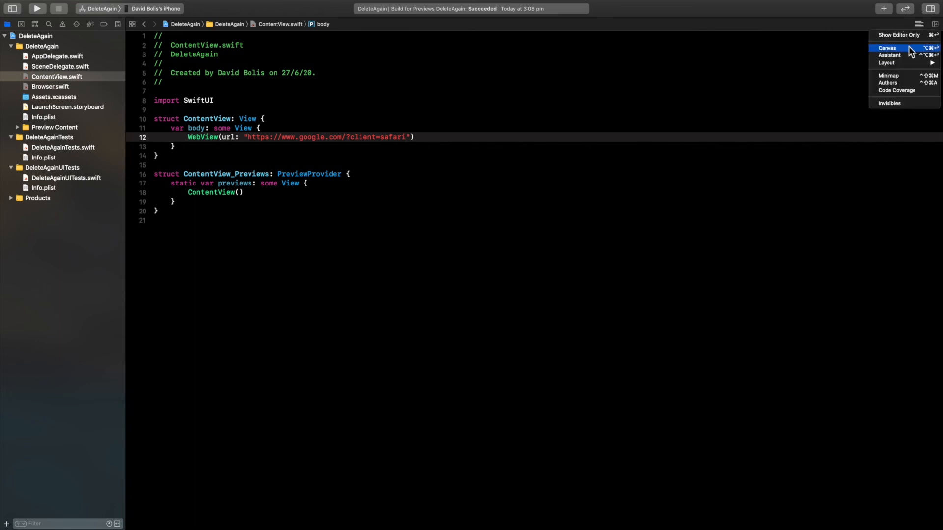
pyautogui.click(886, 48)
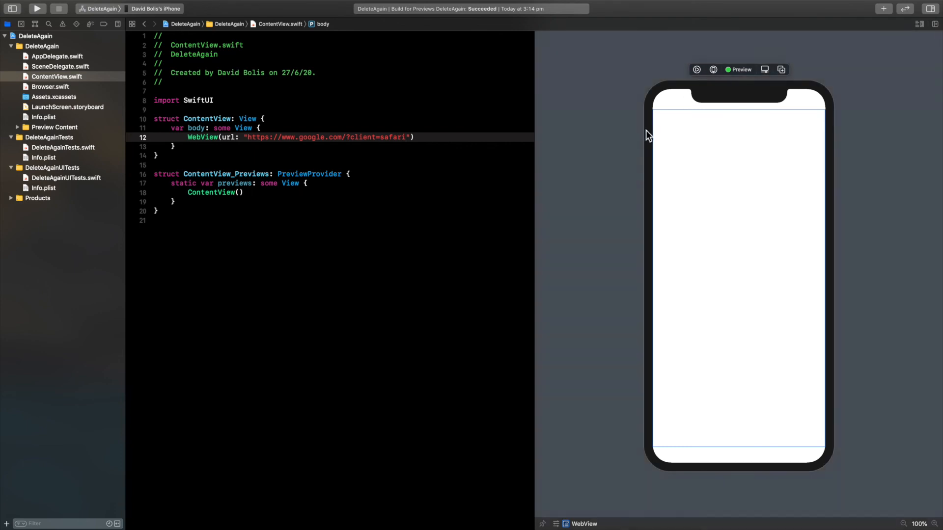
pyautogui.click(696, 70)
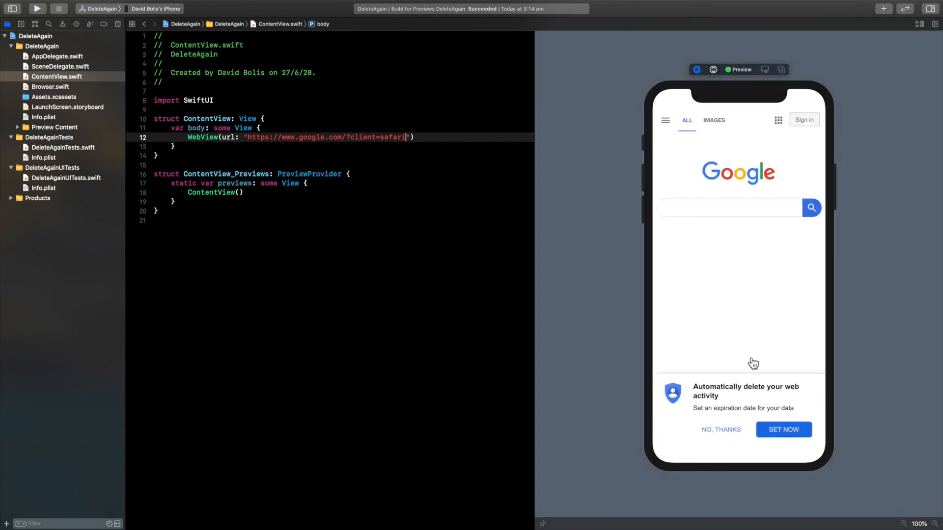
pyautogui.click(720, 429)
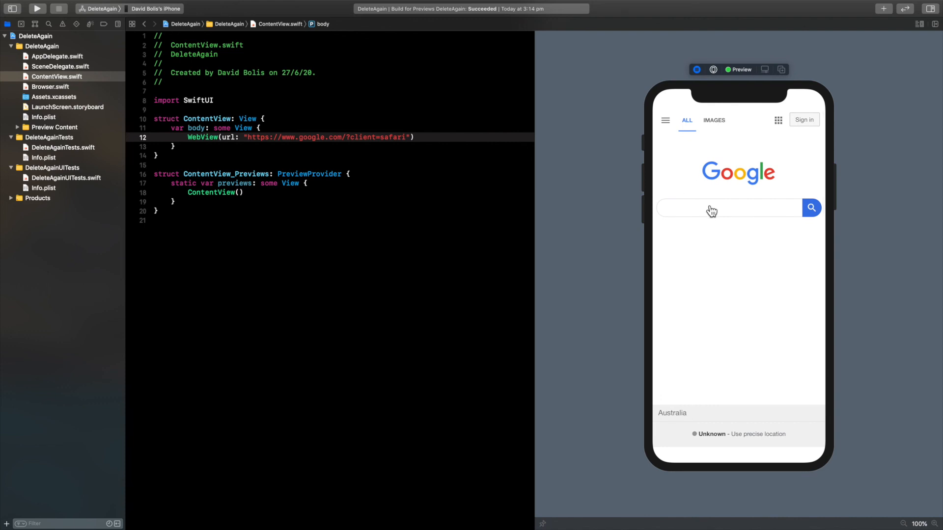
# - In the live preview, try the search box, open IMAGES, then Google sign-in
pyautogui.click(712, 208)
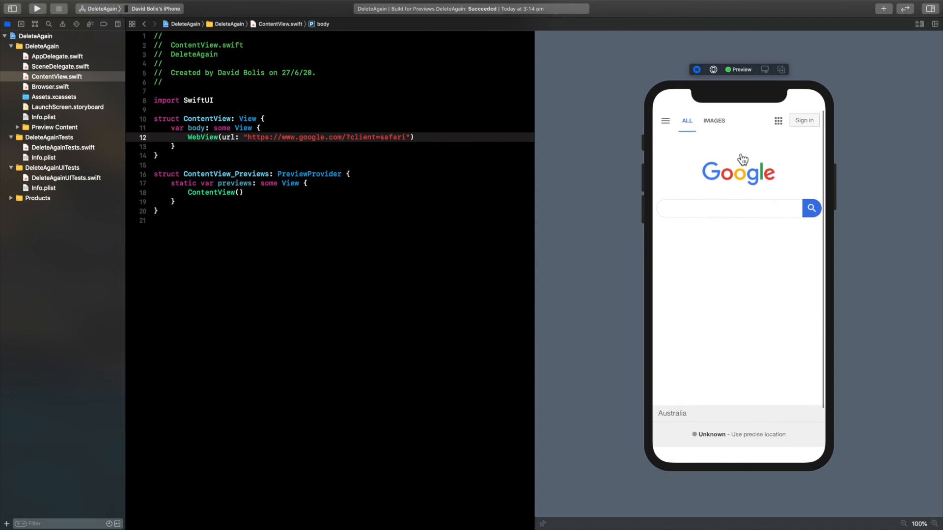
pyautogui.click(713, 120)
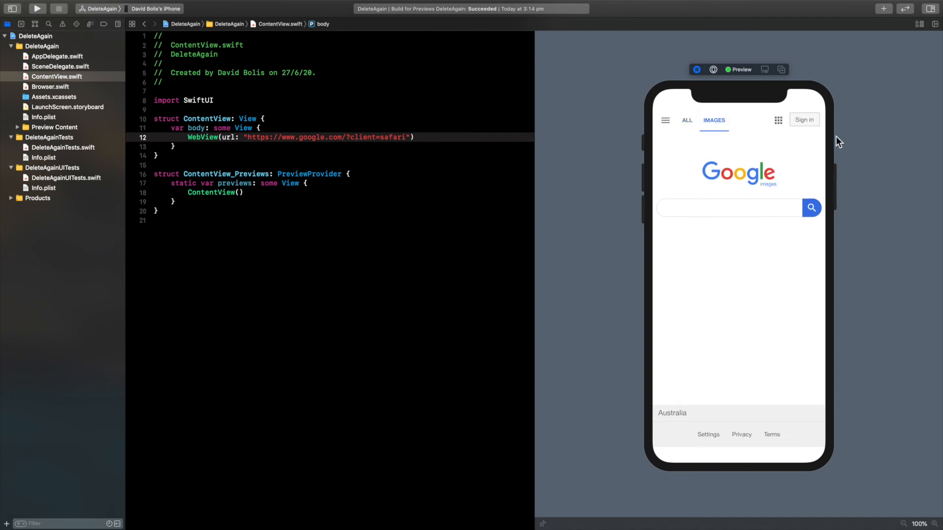
pyautogui.click(804, 119)
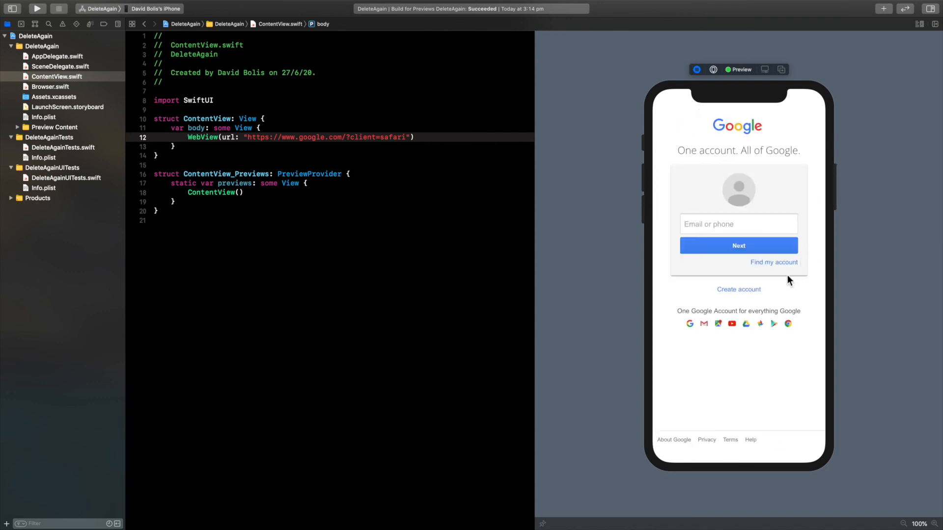
pyautogui.moveTo(755, 259)
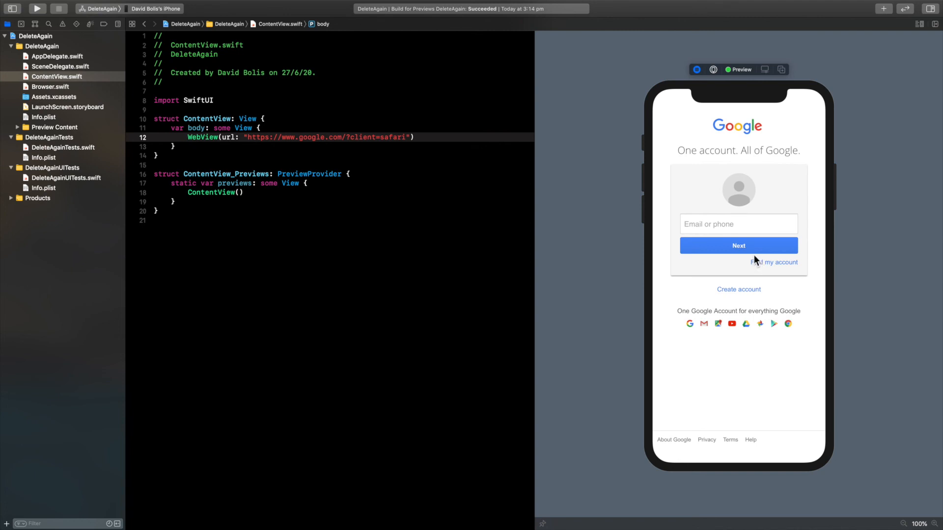
pyautogui.moveTo(765, 193)
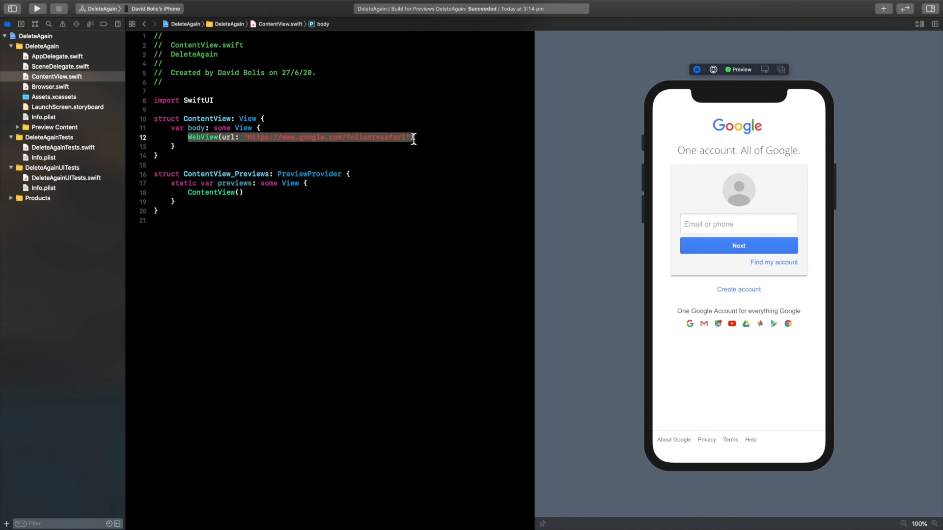
pyautogui.moveTo(519, 151)
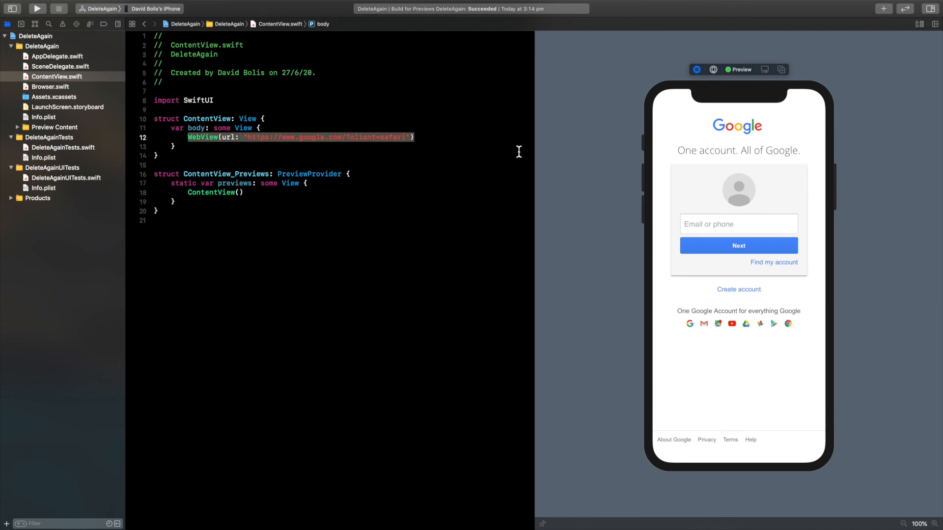
pyautogui.moveTo(674, 129)
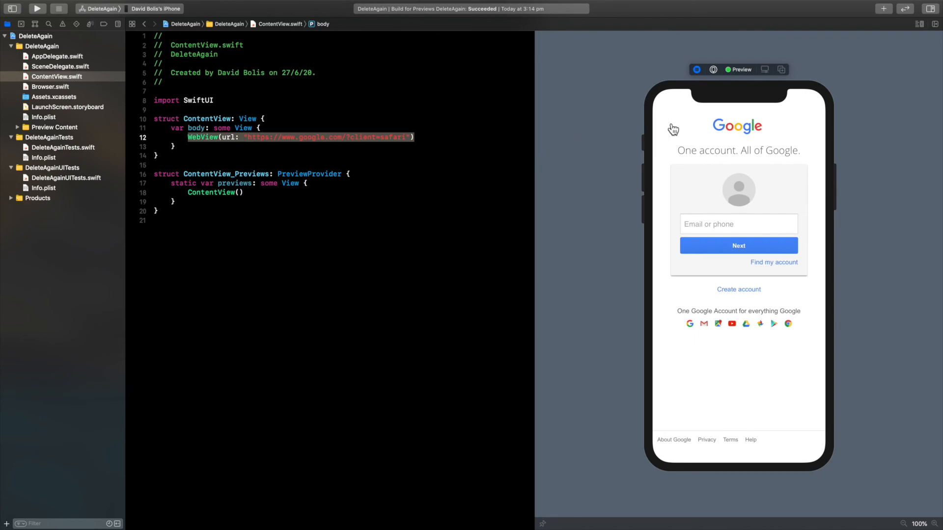